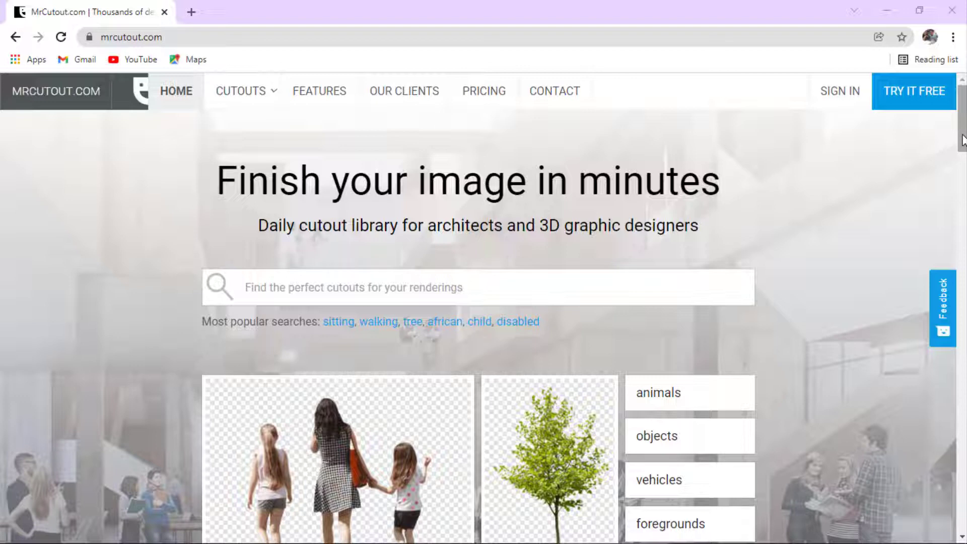
- Sign into MrCutout.com with Facebook and browse down to the vegetation cutouts
{"action": "right_click", "coordinate": [839, 91]}
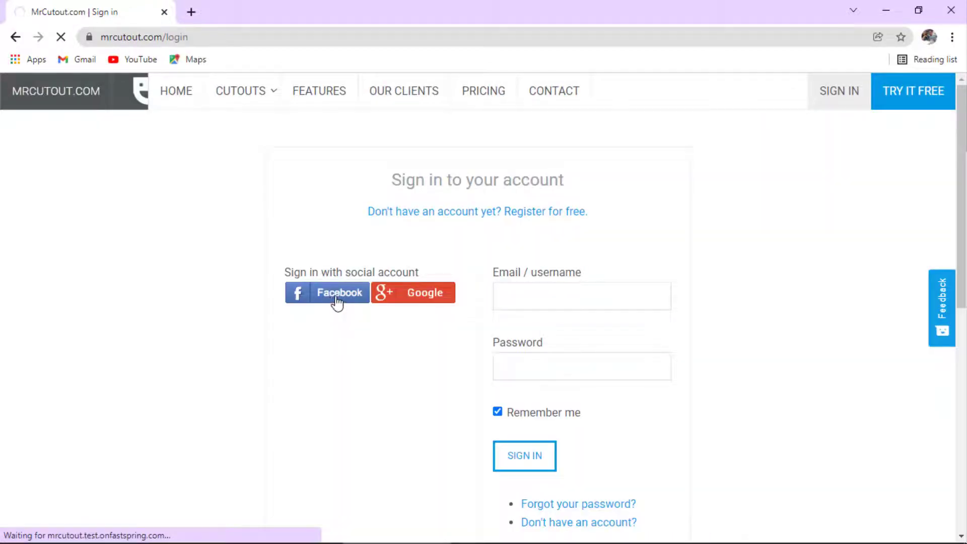
{"action": "left_click", "coordinate": [326, 292]}
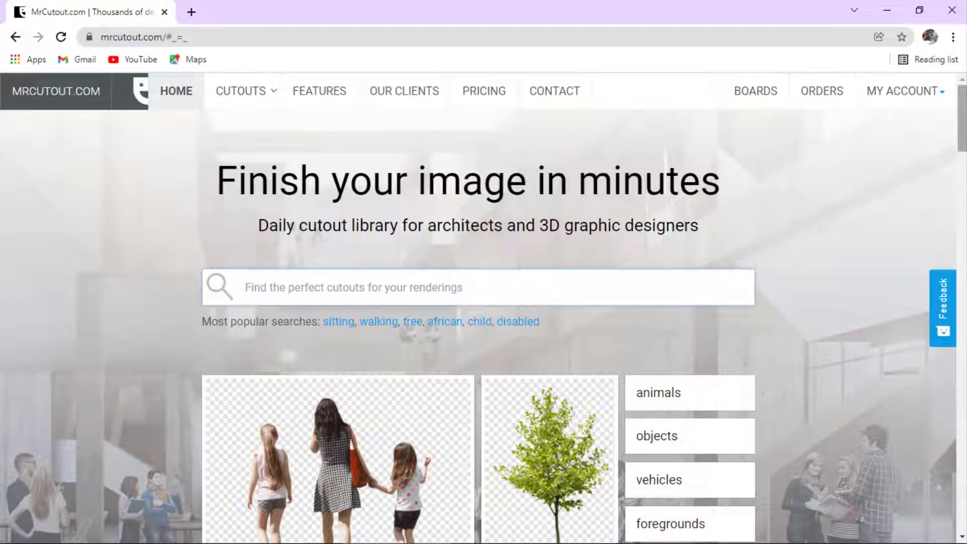
{"action": "left_click", "coordinate": [432, 287]}
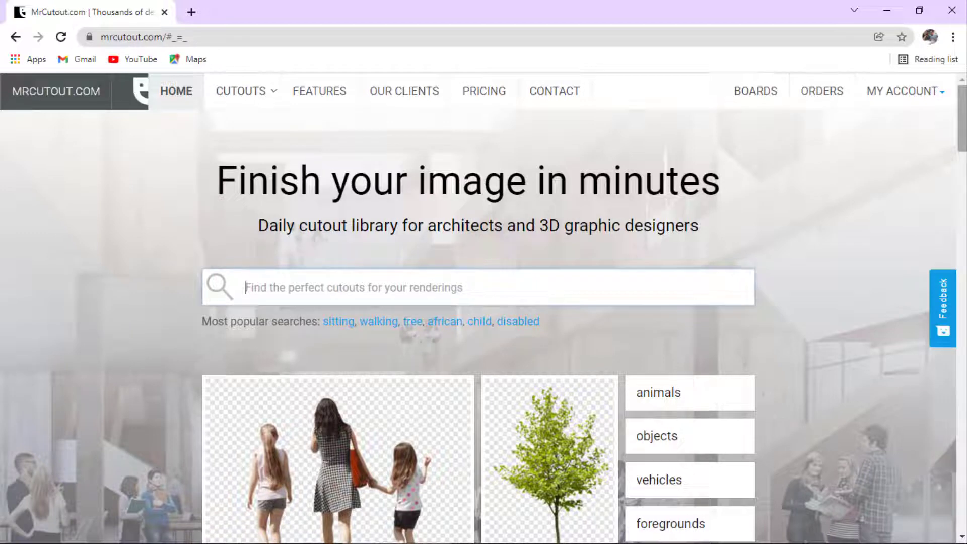
{"action": "scroll", "scroll_direction": "down", "scroll_amount": 3}
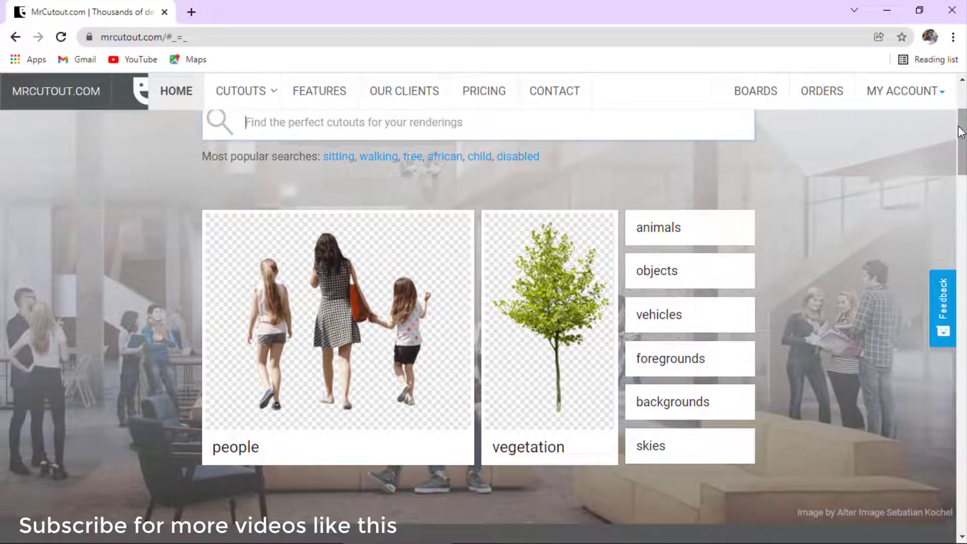
{"action": "scroll", "scroll_direction": "down", "scroll_amount": 3}
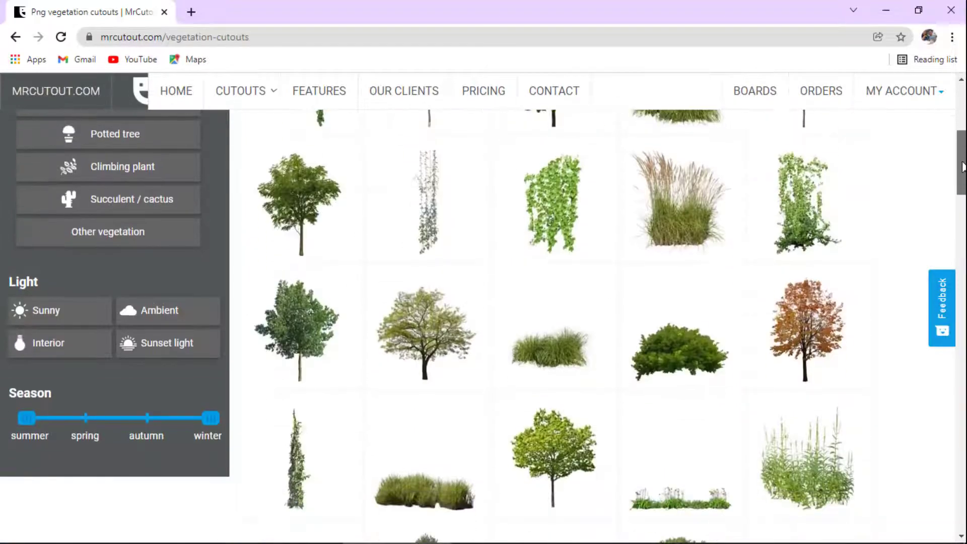
{"action": "scroll", "scroll_direction": "down", "scroll_amount": 3}
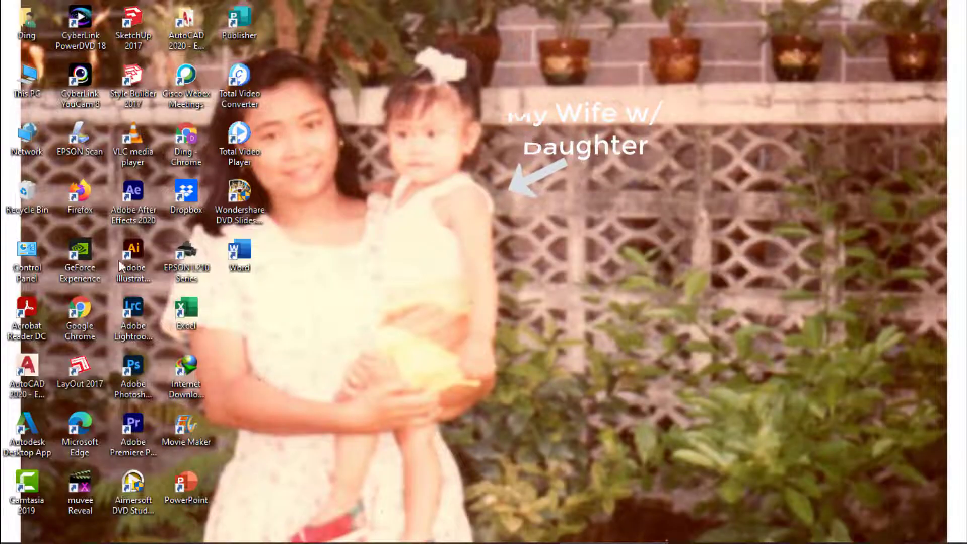
- Launch Illustrator, start a new A4 document and place the downloaded tree PNG on the page
{"action": "double_click", "coordinate": [133, 248]}
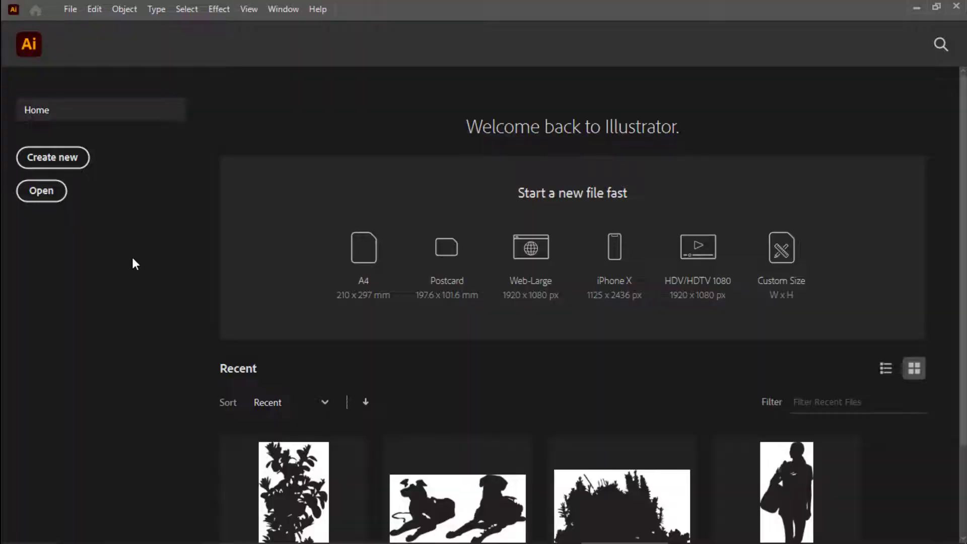
{"action": "mouse_move", "coordinate": [363, 253]}
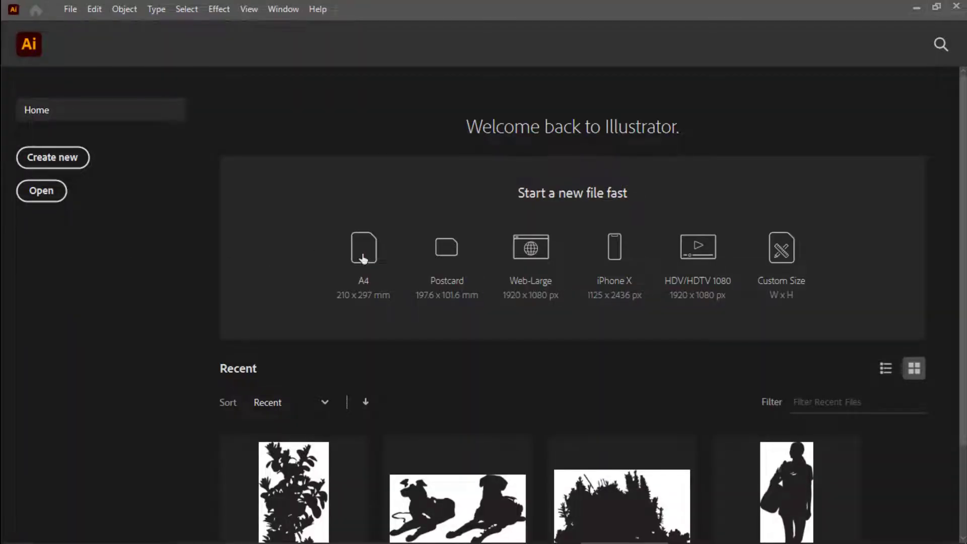
{"action": "left_click", "coordinate": [70, 9]}
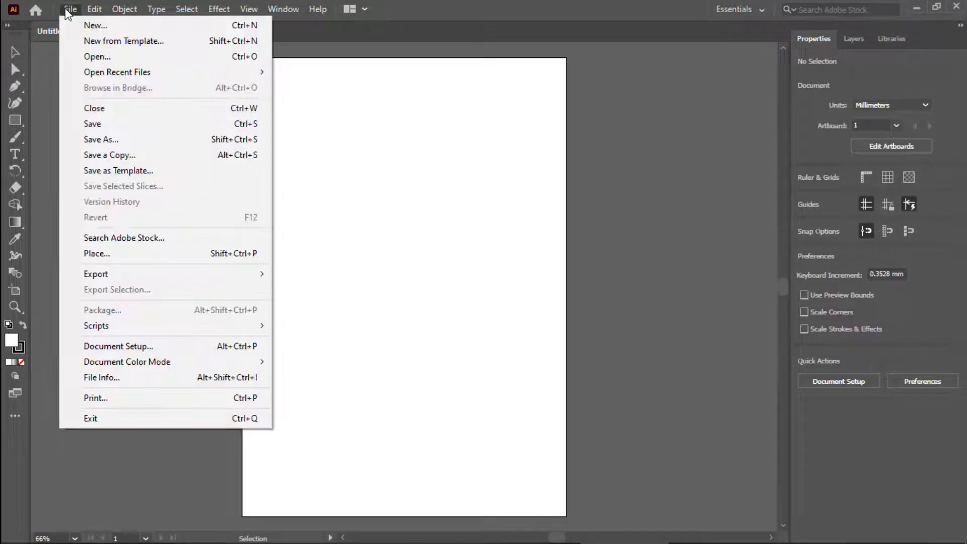
{"action": "left_click", "coordinate": [97, 254]}
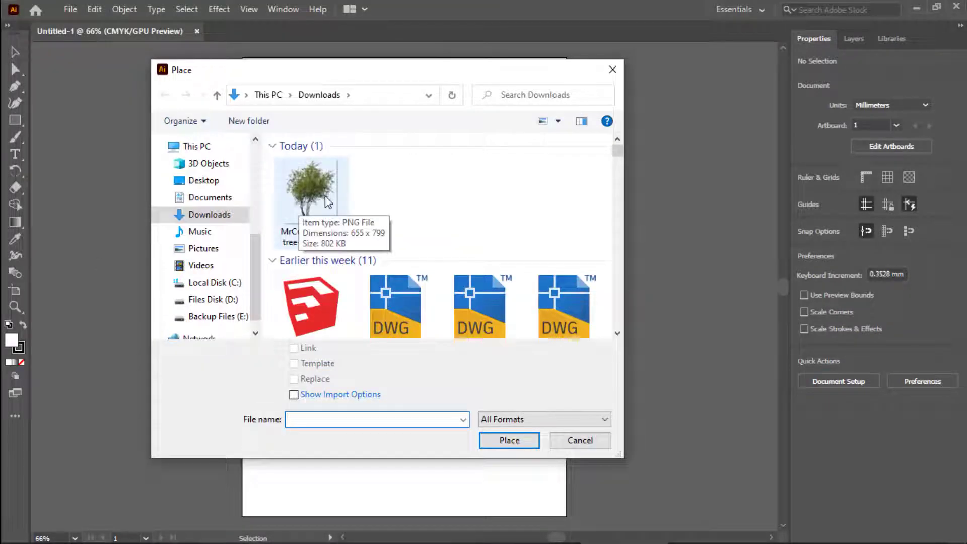
{"action": "left_click", "coordinate": [311, 188]}
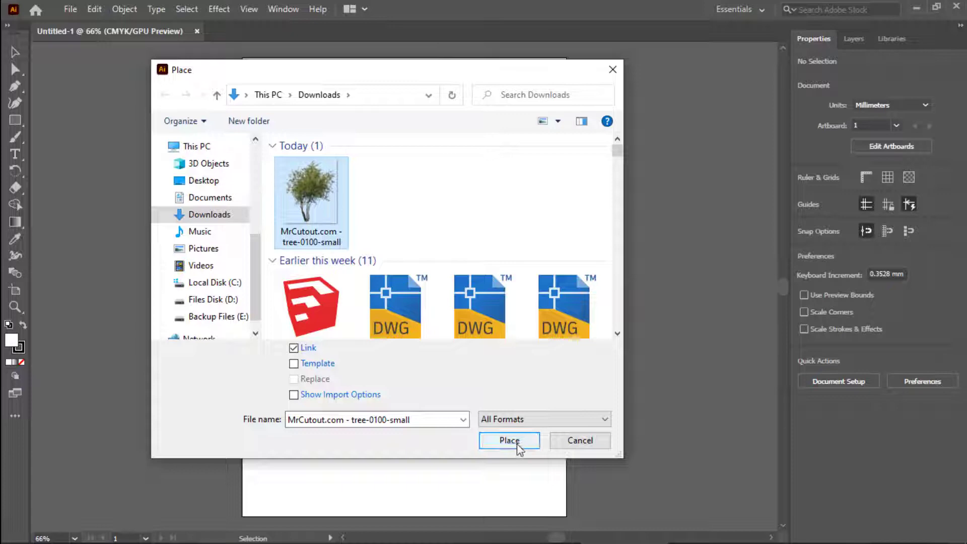
{"action": "left_click", "coordinate": [508, 440]}
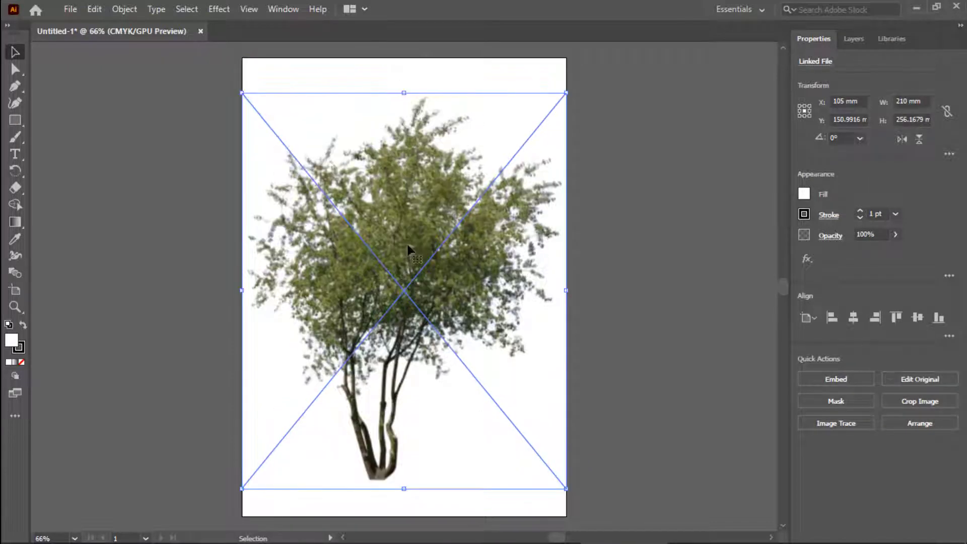
{"action": "mouse_move", "coordinate": [825, 396]}
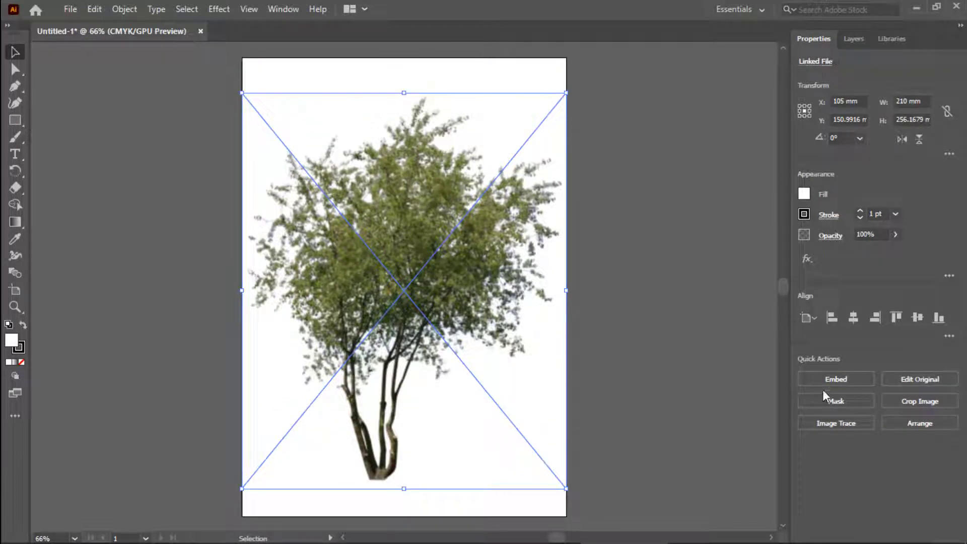
- Image-trace the placed tree with the Silhouettes preset and select the traced result
{"action": "left_click", "coordinate": [836, 423]}
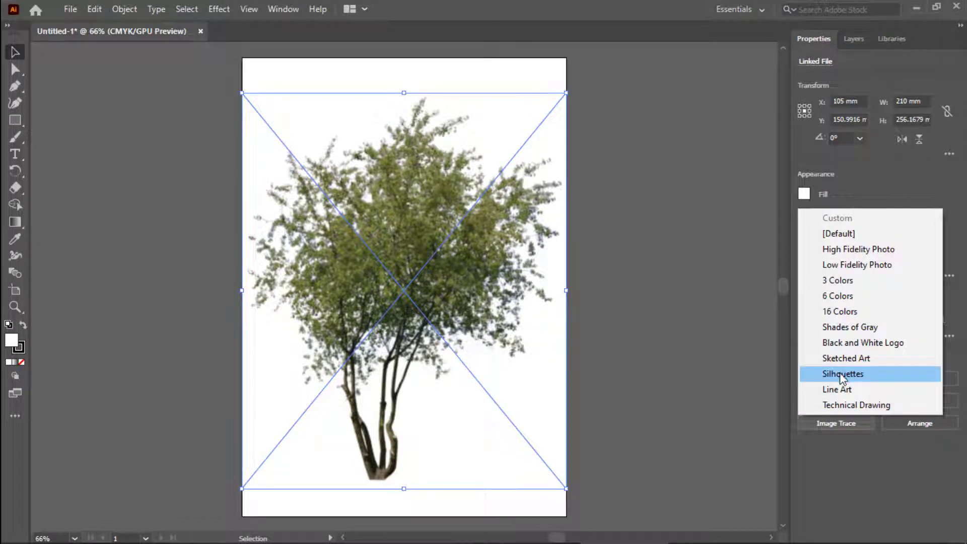
{"action": "left_click", "coordinate": [844, 373]}
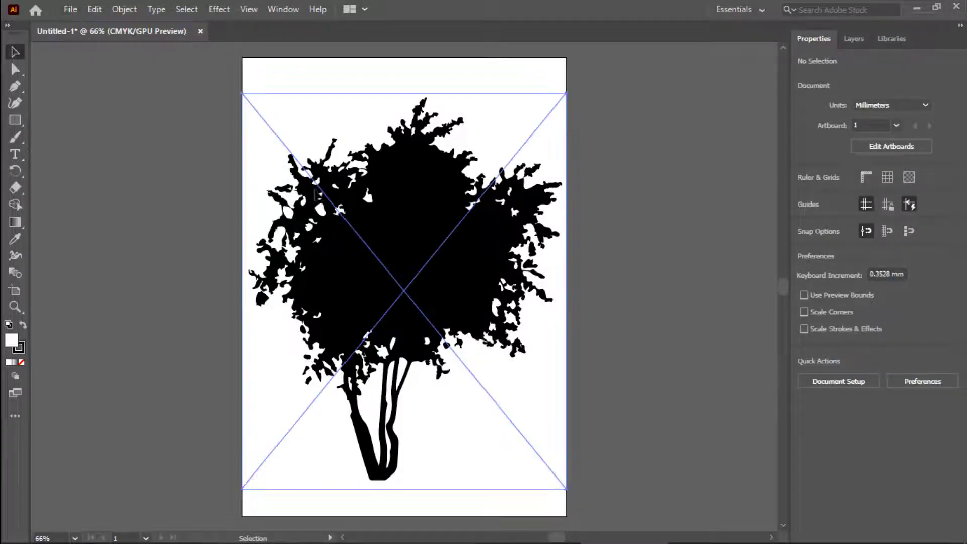
{"action": "left_click", "coordinate": [71, 9]}
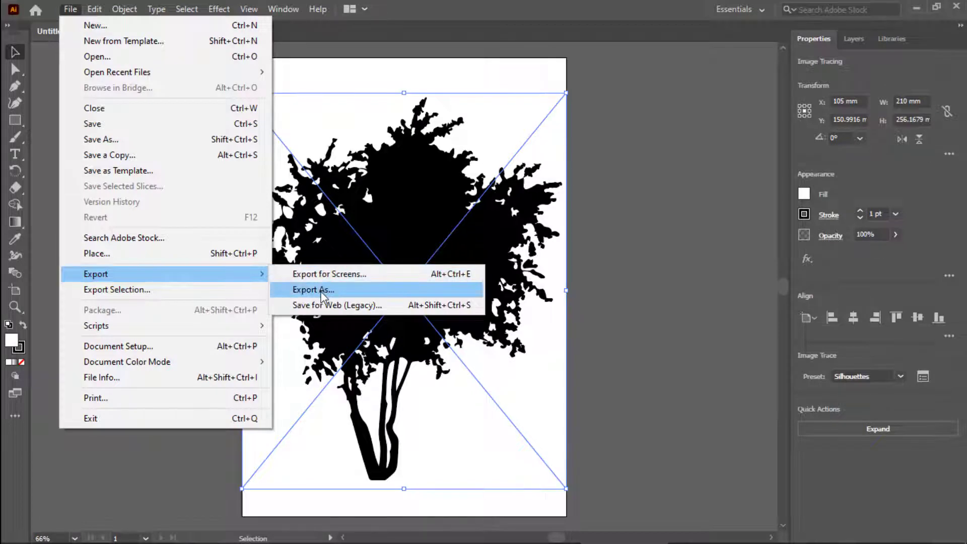
- Export the traced tree as an AutoCAD DWG named 'Tree' and close the document without saving
{"action": "left_click", "coordinate": [313, 290]}
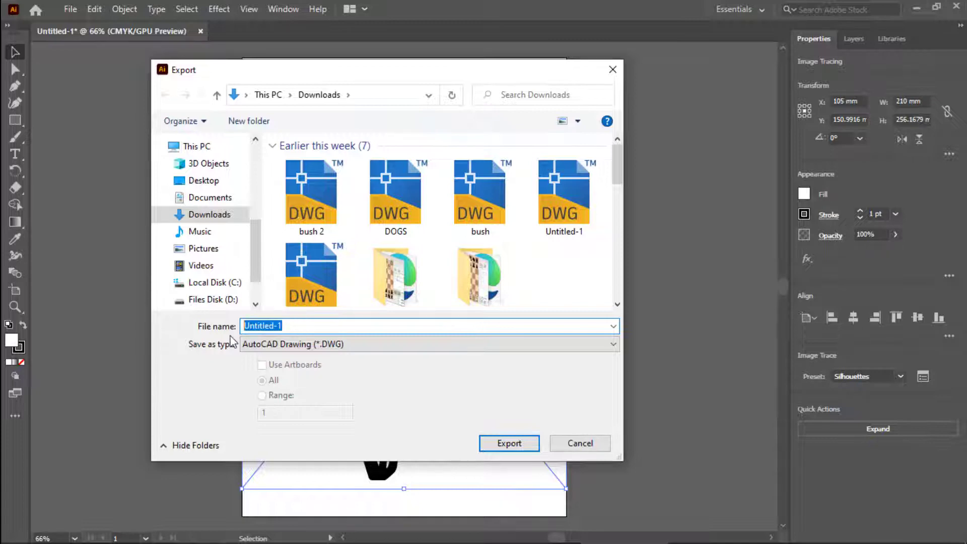
{"action": "type", "text": "Tree"}
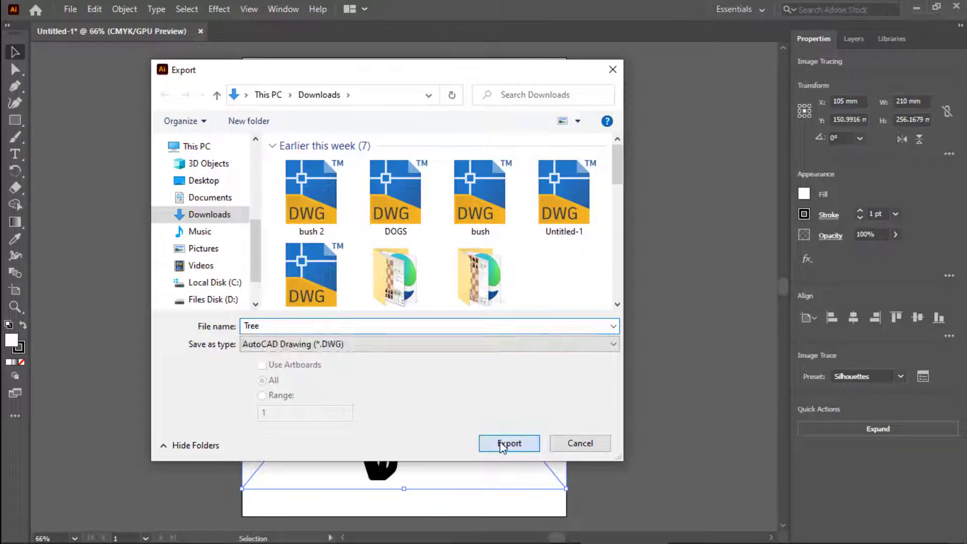
{"action": "left_click", "coordinate": [508, 443]}
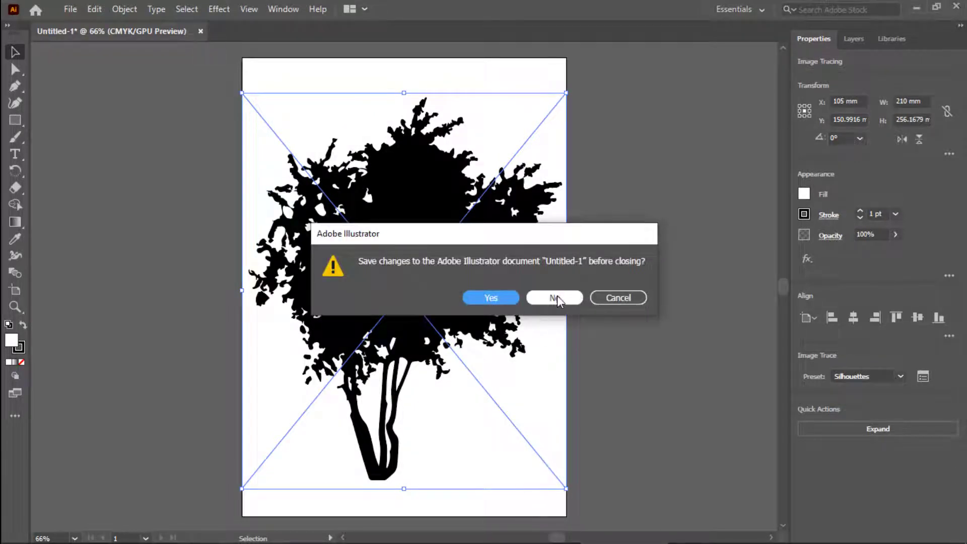
{"action": "left_click", "coordinate": [553, 297]}
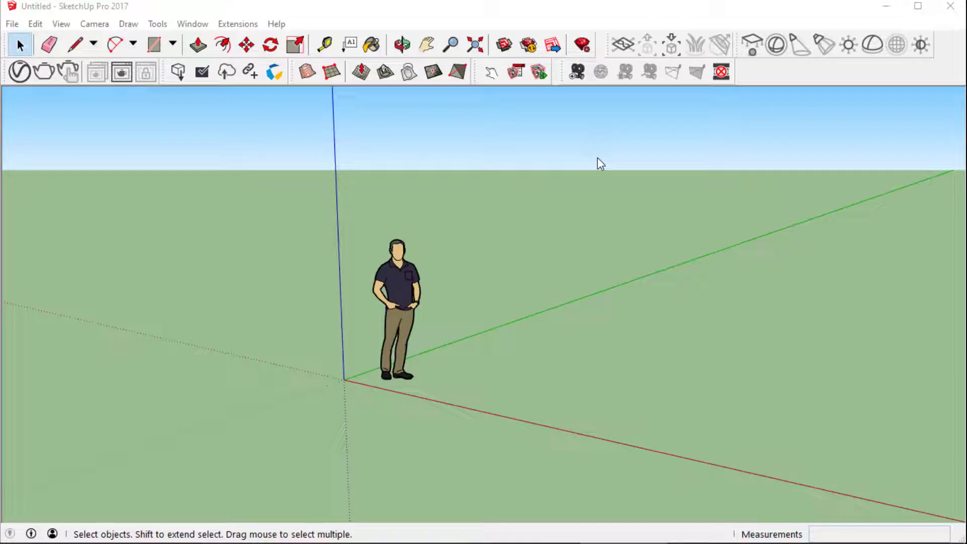
{"action": "mouse_move", "coordinate": [11, 29]}
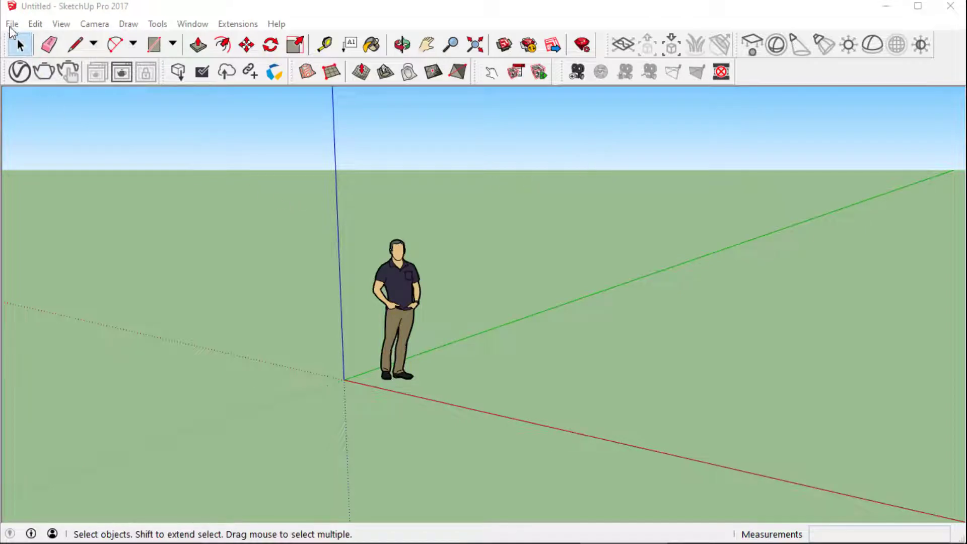
- Import Tree.dwg into the model and set the outline down on the ground along the red axis
{"action": "left_click", "coordinate": [11, 23]}
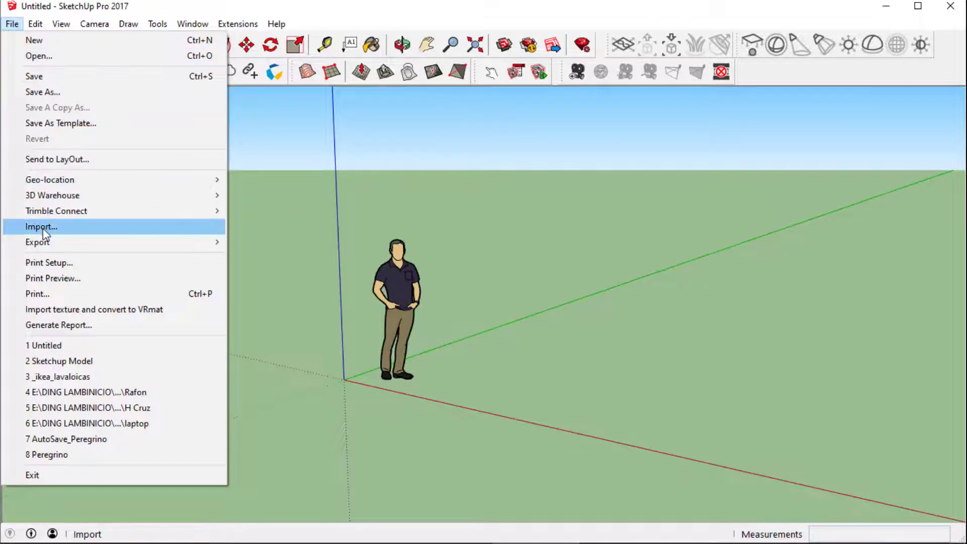
{"action": "left_click", "coordinate": [40, 226]}
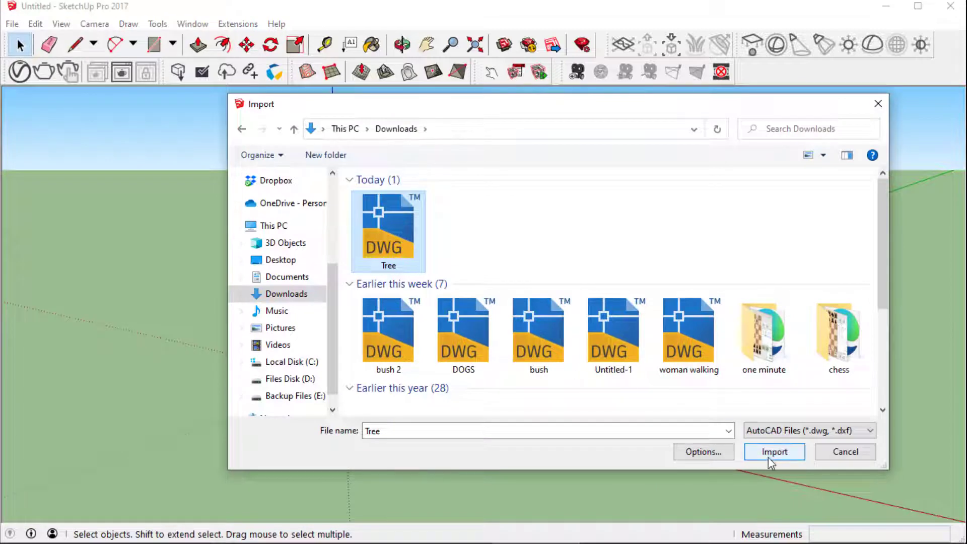
{"action": "left_click", "coordinate": [774, 452]}
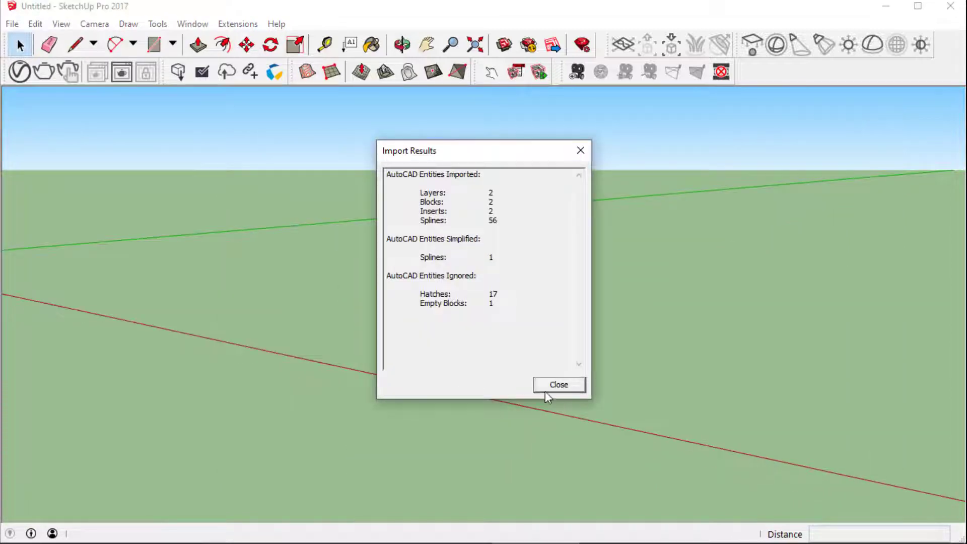
{"action": "left_click", "coordinate": [557, 384]}
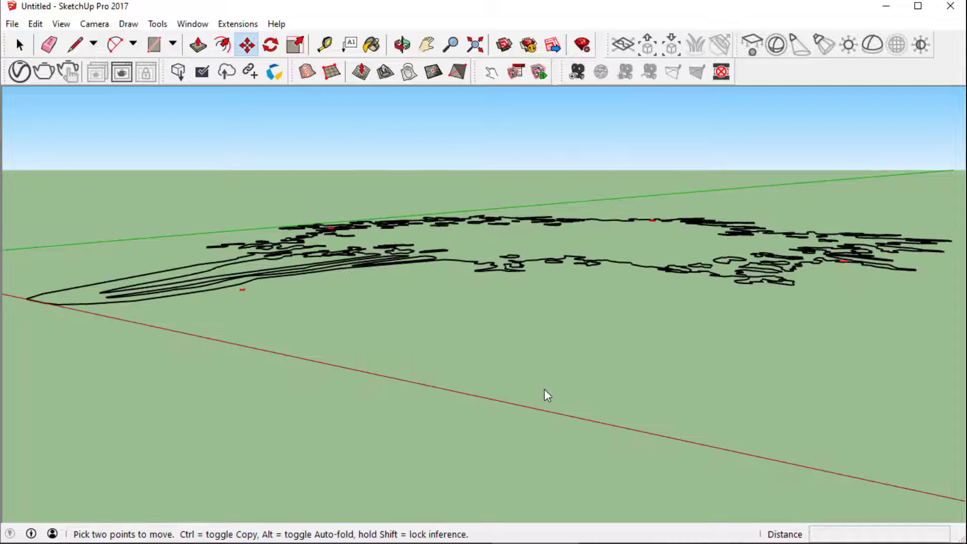
- In Scene 2, select the tree outline and scale it down to match the human figure
{"action": "left_click", "coordinate": [56, 92]}
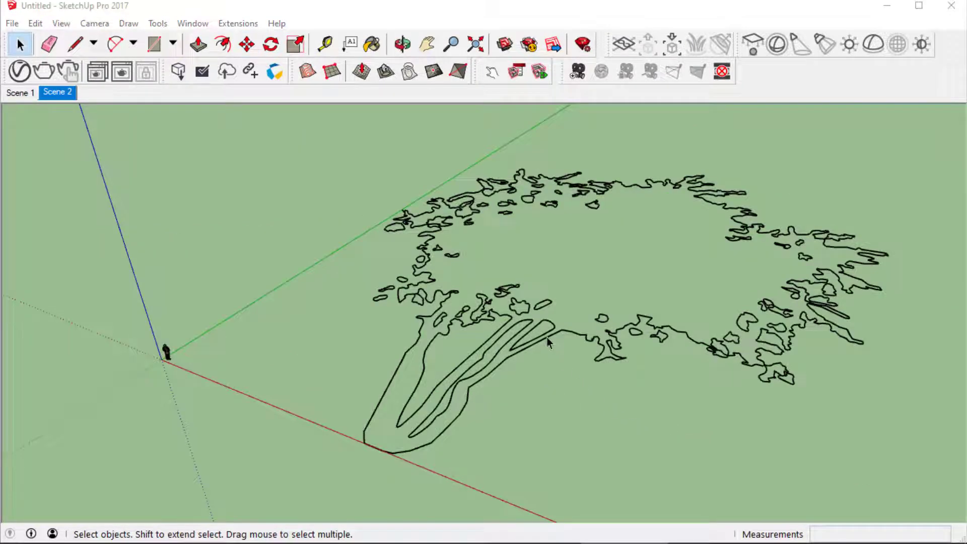
{"action": "key", "text": "ctrl+a"}
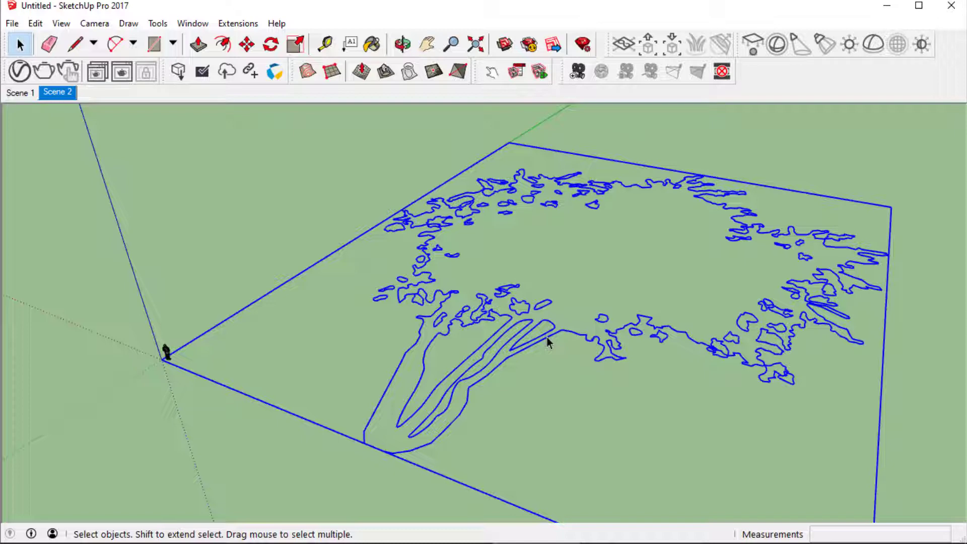
{"action": "mouse_move", "coordinate": [549, 346]}
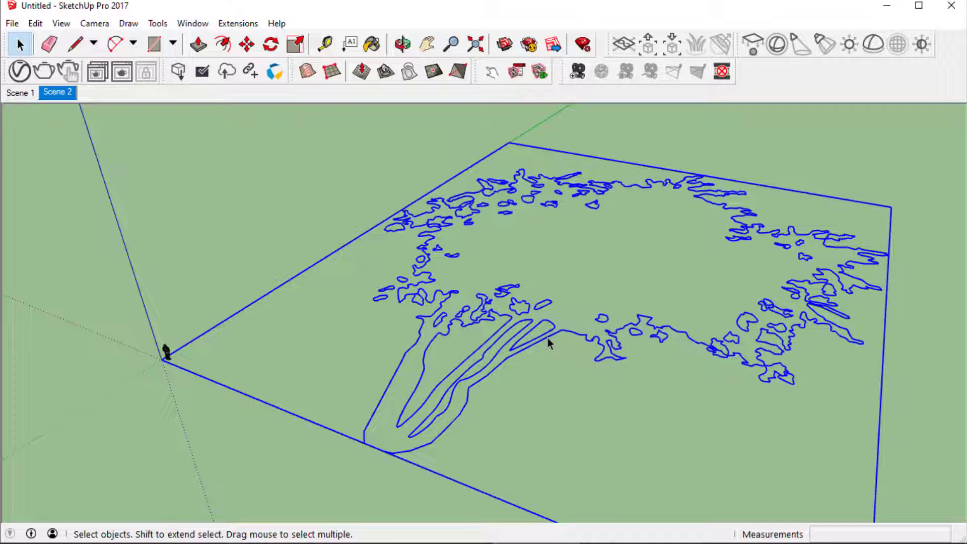
{"action": "mouse_move", "coordinate": [836, 297]}
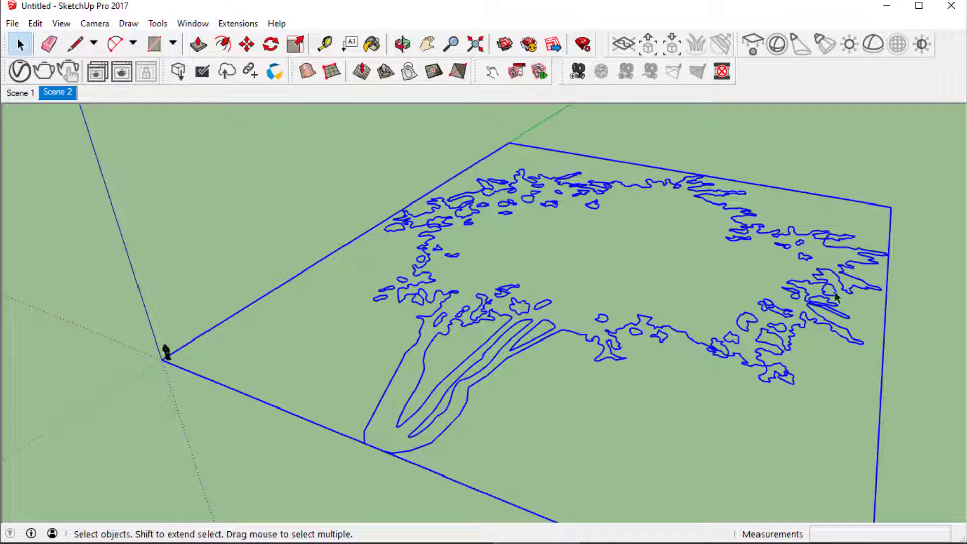
{"action": "left_click", "coordinate": [295, 44]}
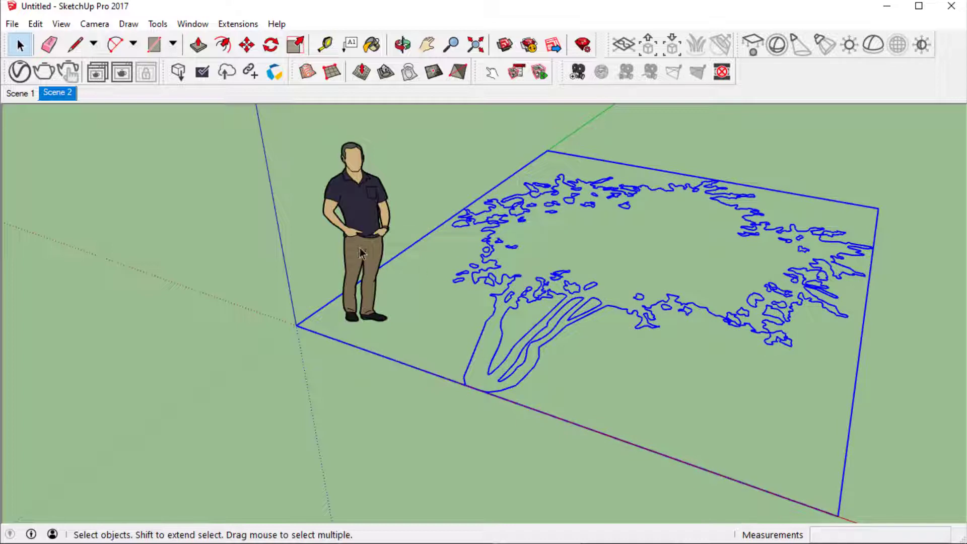
- Move the human figure aside from the tree outline and add a third scene
{"action": "left_click", "coordinate": [360, 234]}
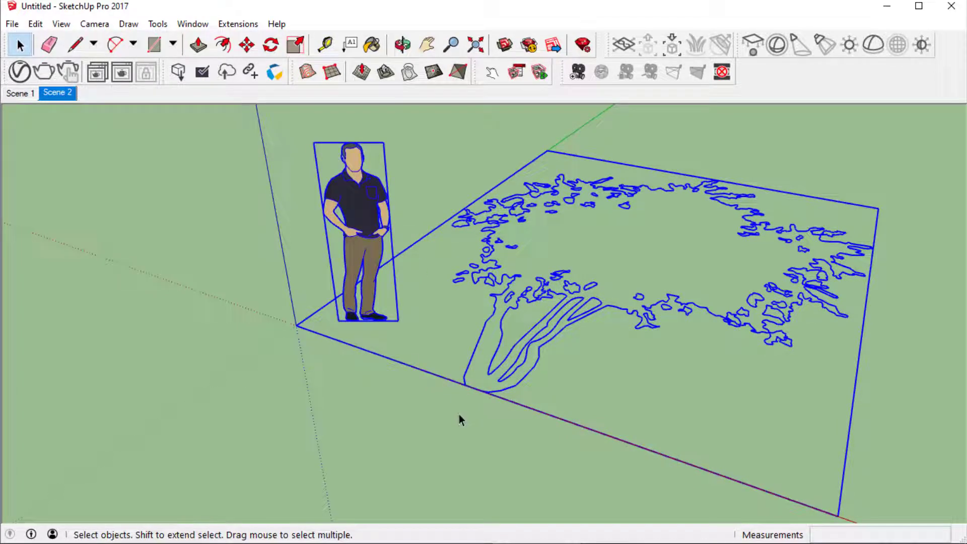
{"action": "left_click", "coordinate": [246, 45]}
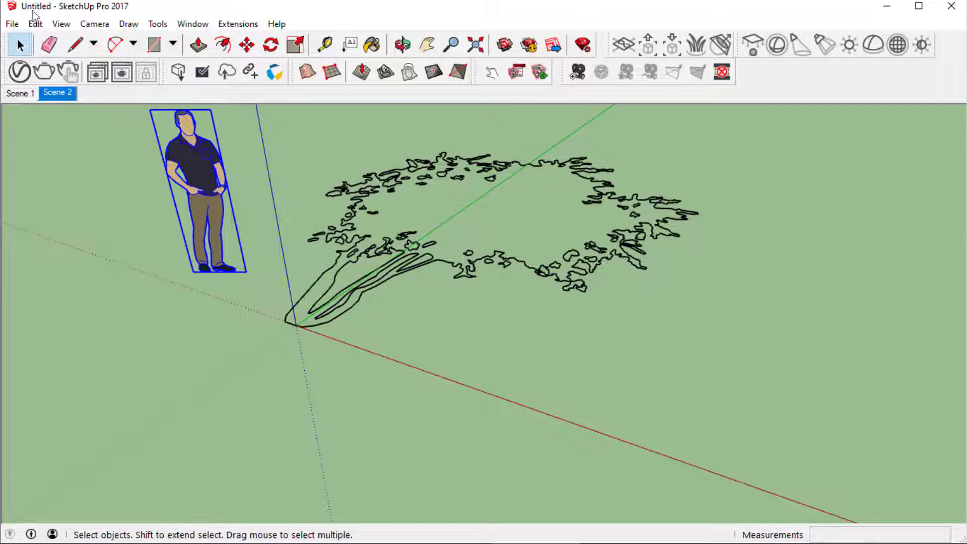
{"action": "left_click", "coordinate": [94, 93]}
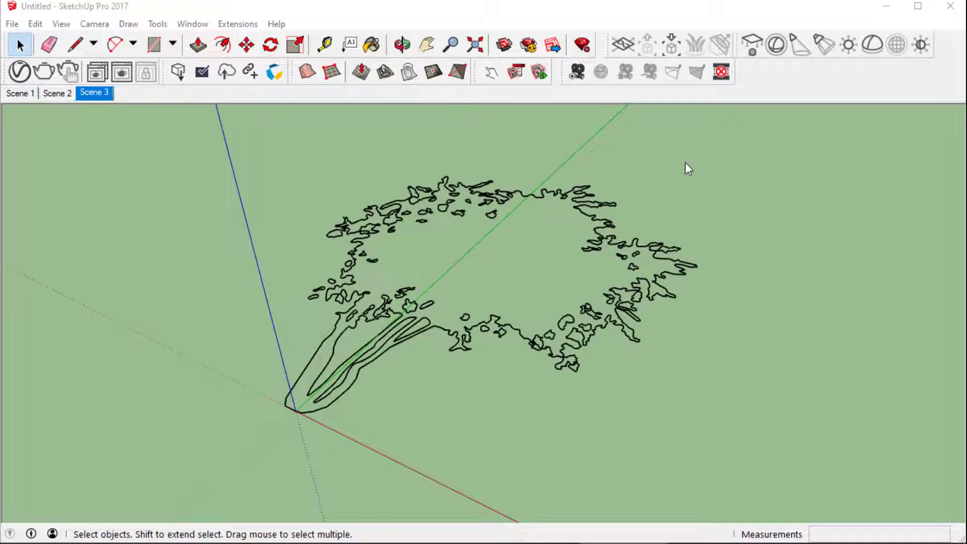
{"action": "mouse_move", "coordinate": [340, 325]}
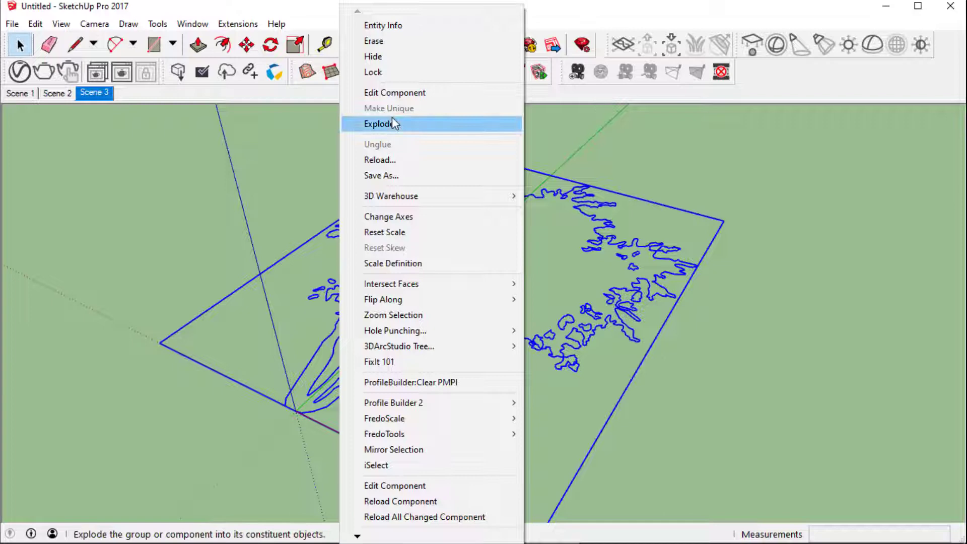
{"action": "mouse_move", "coordinate": [615, 163]}
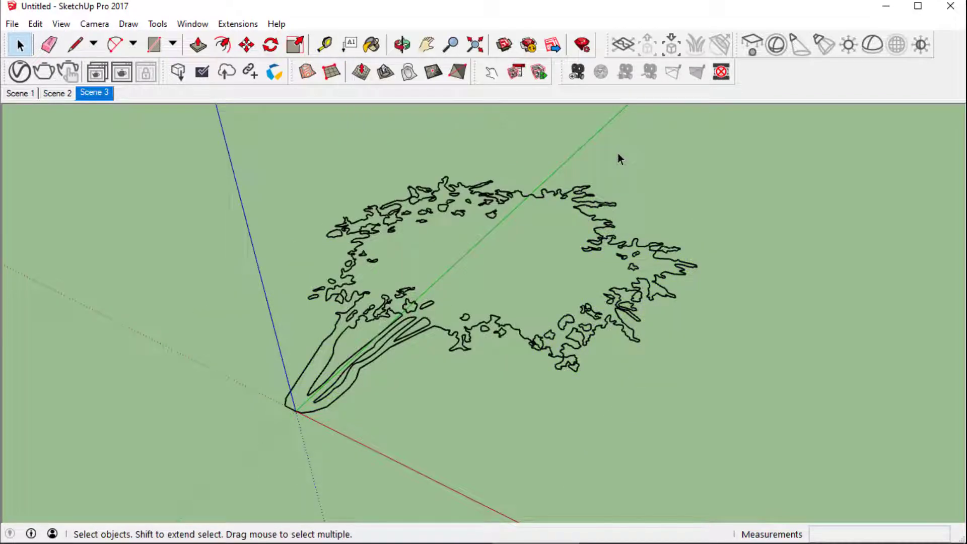
- Show the Outliner panel and expand the Tree.dwg component to see its nested blocks
{"action": "left_click", "coordinate": [191, 24]}
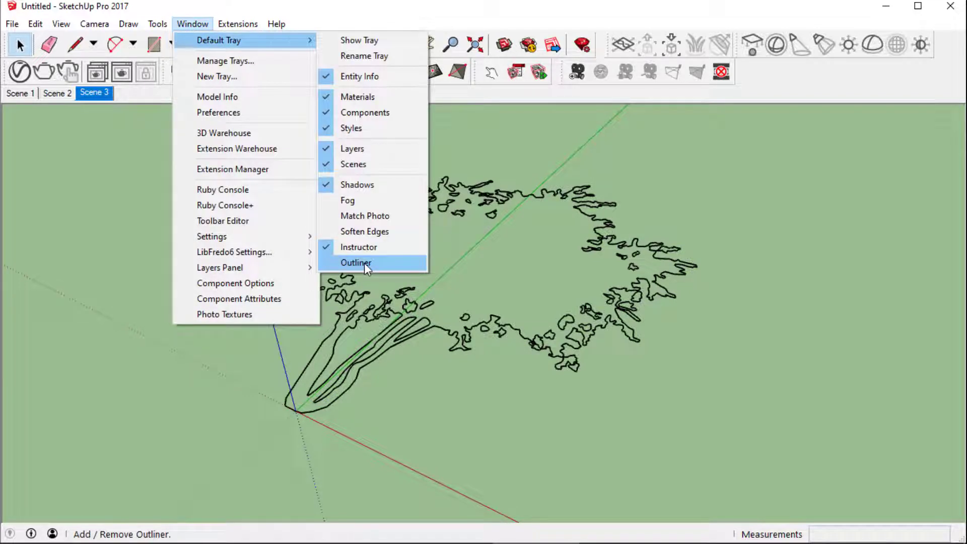
{"action": "left_click", "coordinate": [356, 262]}
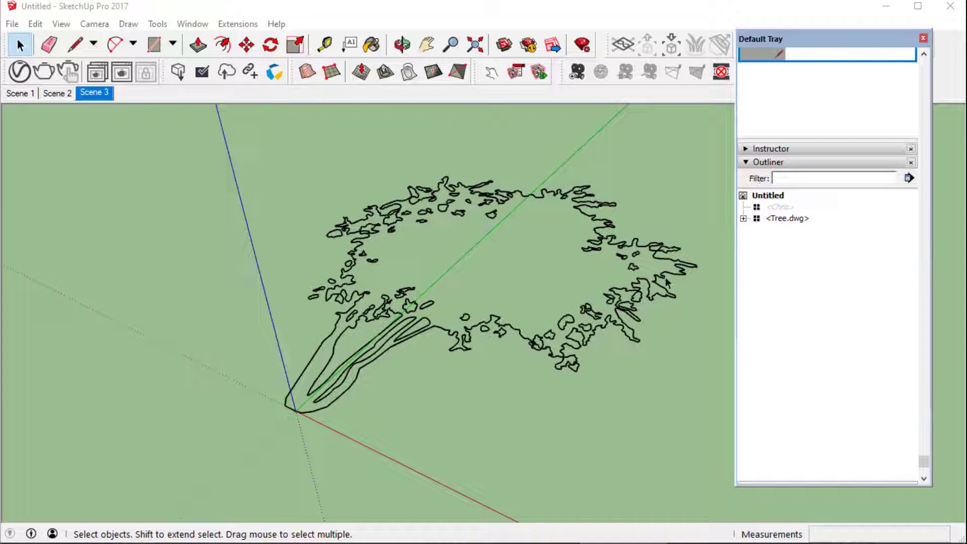
{"action": "left_click", "coordinate": [787, 217]}
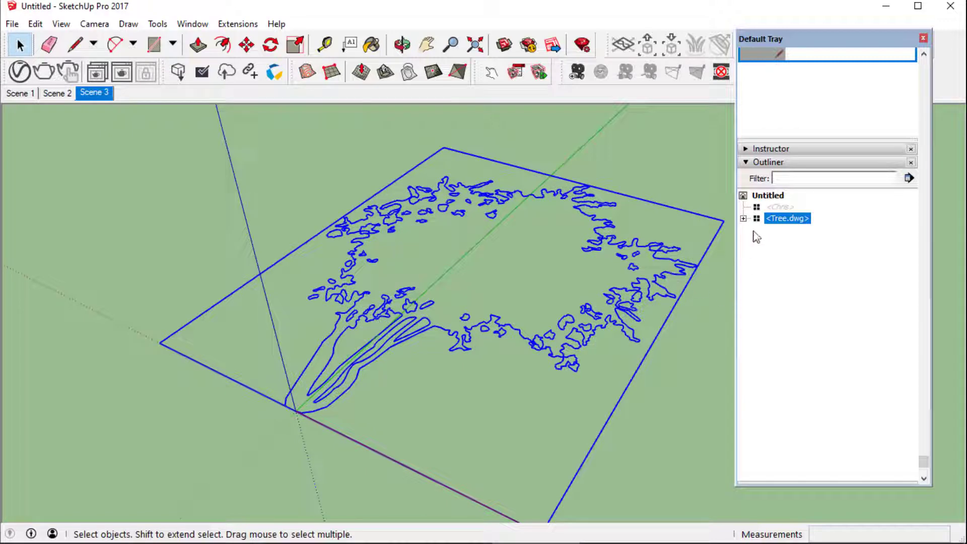
{"action": "left_click", "coordinate": [744, 219]}
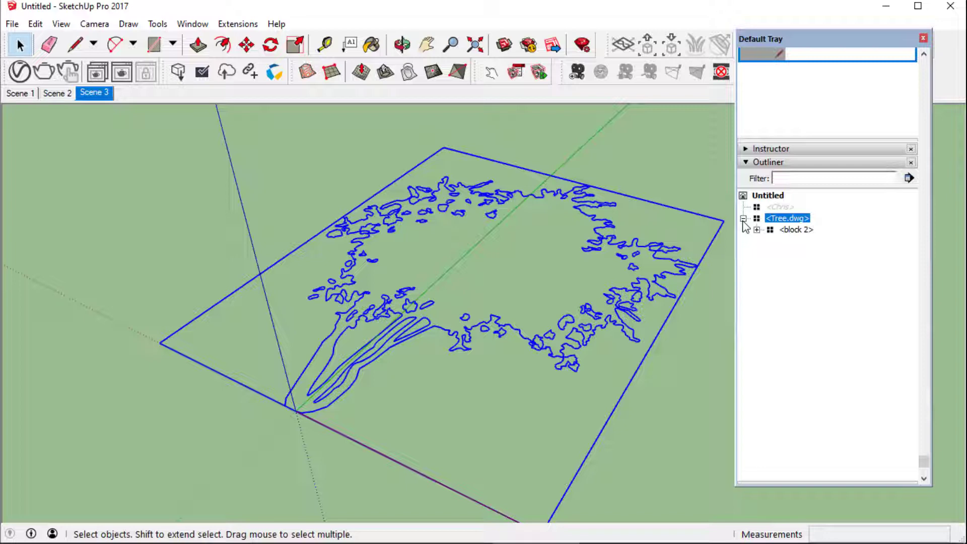
- Explode Tree.dwg and its inner block 2 until only loose edges remain
{"action": "left_click", "coordinate": [744, 218]}
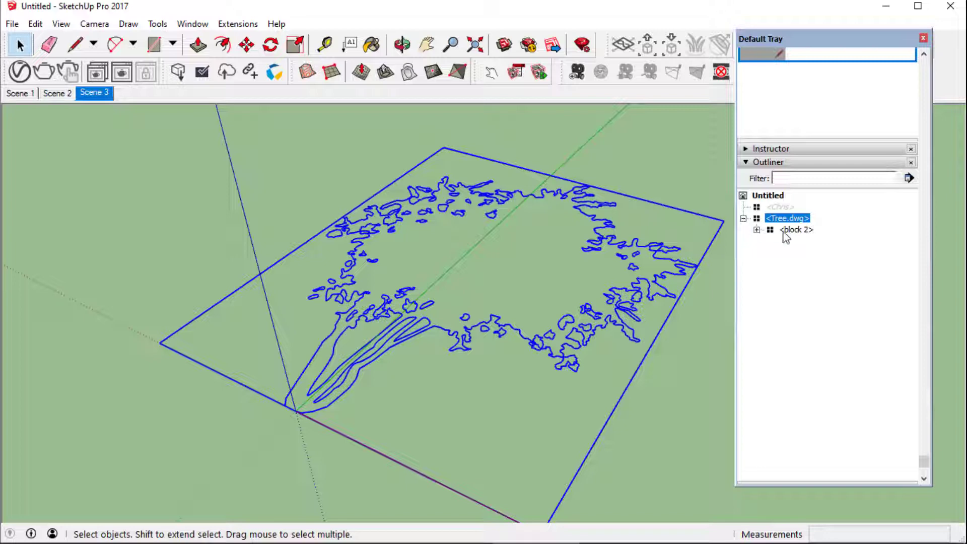
{"action": "left_click", "coordinate": [796, 230]}
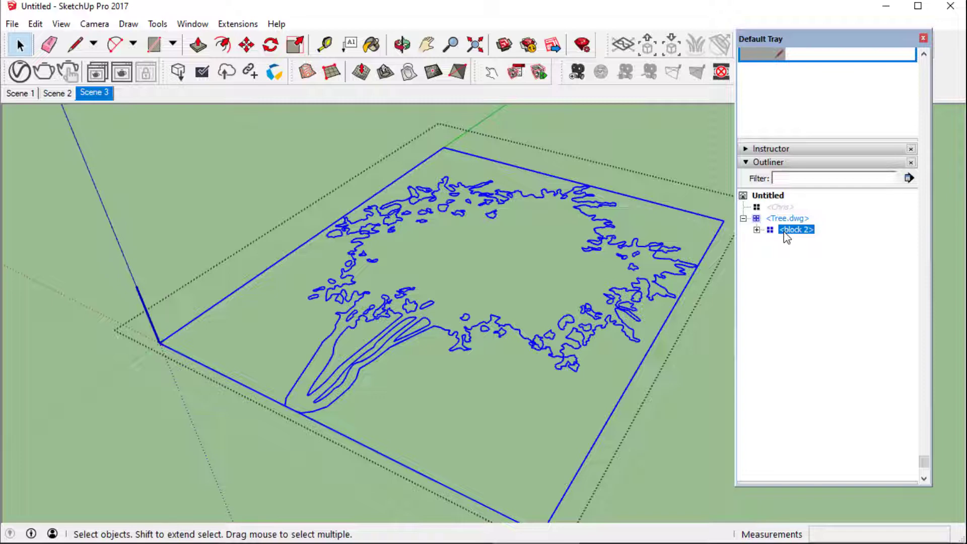
{"action": "right_click", "coordinate": [796, 229]}
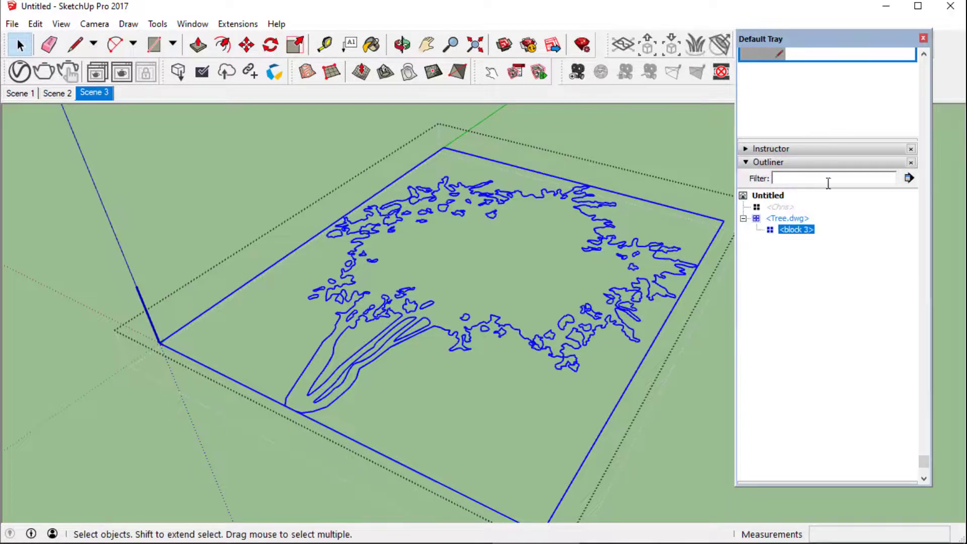
{"action": "left_click", "coordinate": [788, 217]}
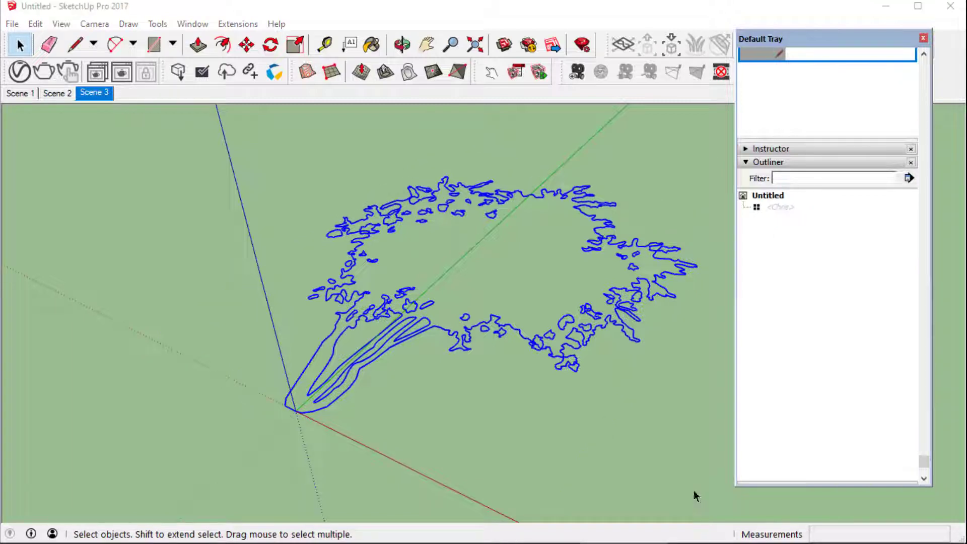
- Close the gap in the trunk outline with a line so the tree becomes a filled face
{"action": "left_click", "coordinate": [419, 365]}
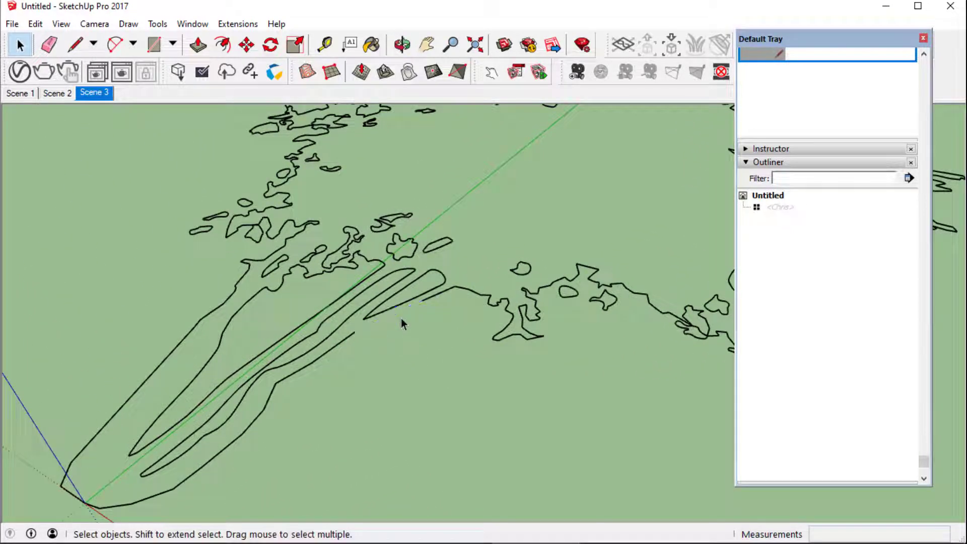
{"action": "left_click", "coordinate": [76, 44]}
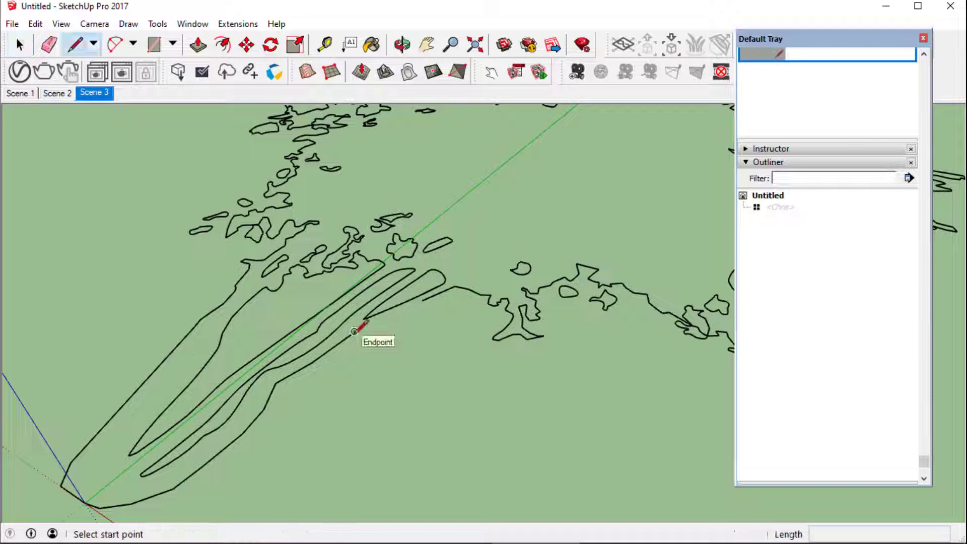
{"action": "left_click", "coordinate": [354, 331]}
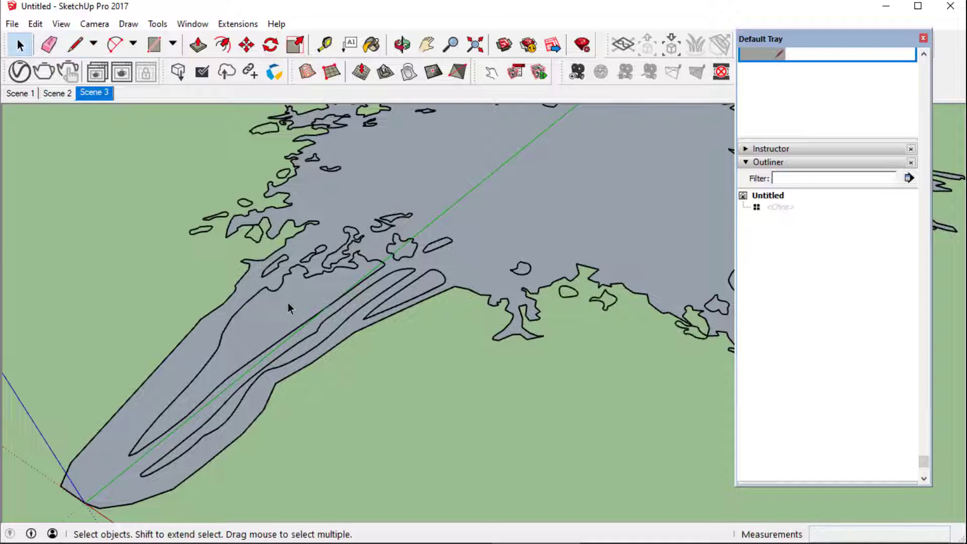
{"action": "left_click", "coordinate": [290, 308]}
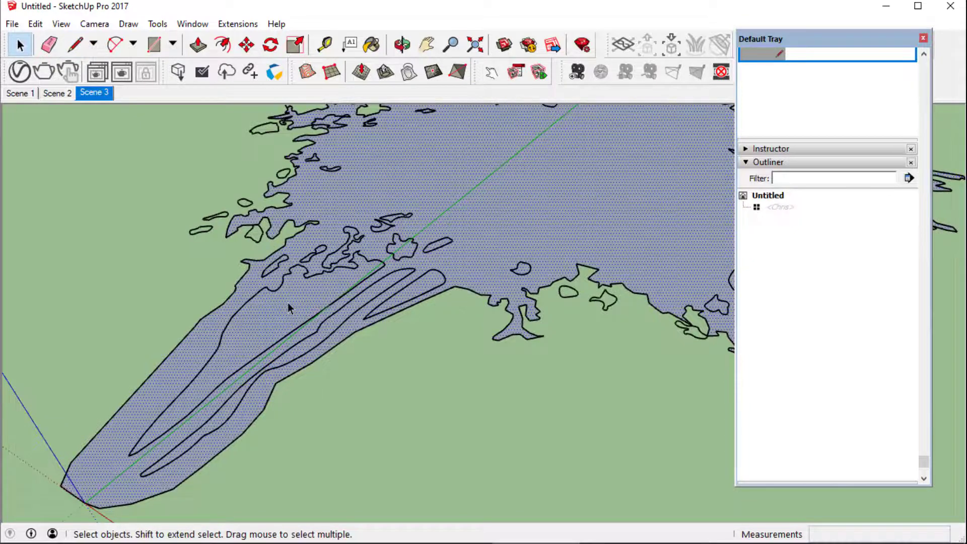
{"action": "left_click", "coordinate": [302, 323]}
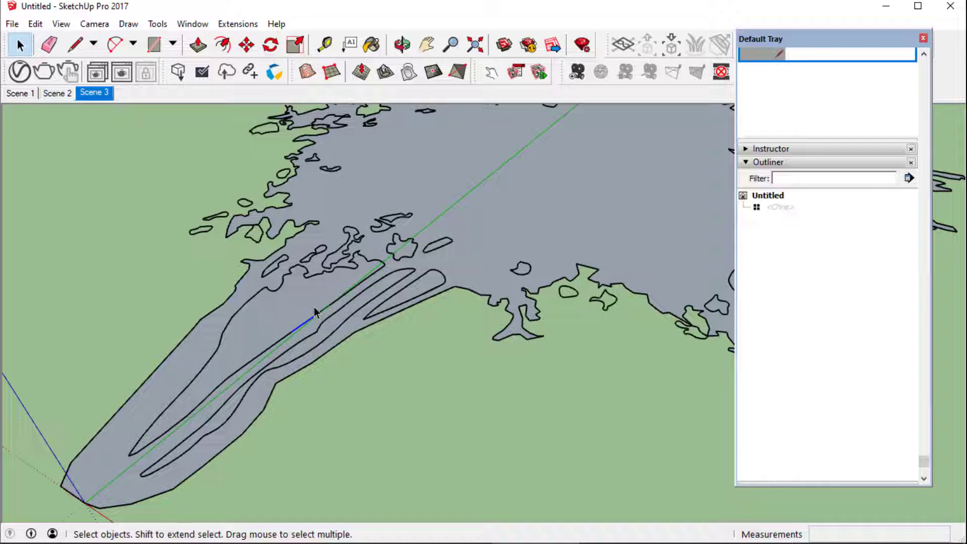
- Remove the inner trunk faces and narrow strip, then add Scene 5 framing the outline
{"action": "left_click", "coordinate": [77, 43]}
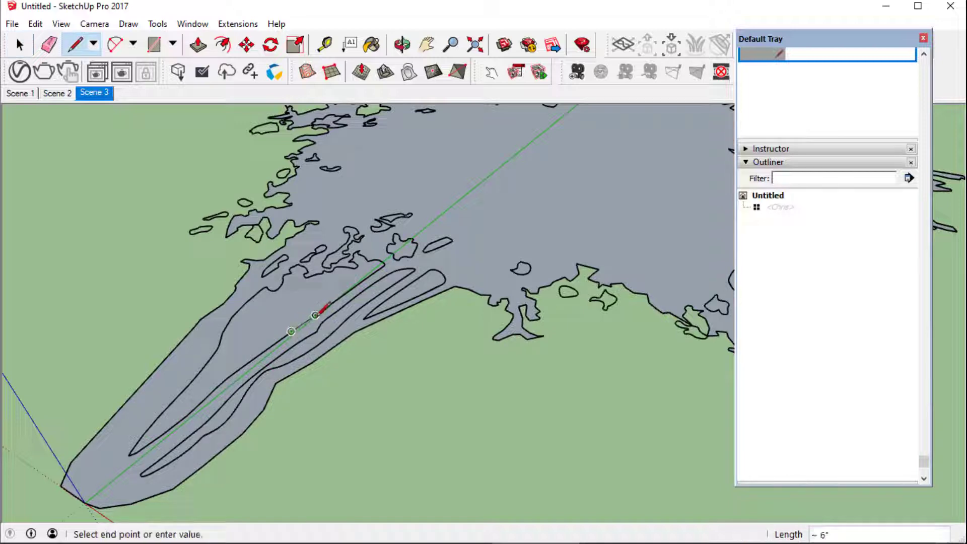
{"action": "left_click", "coordinate": [19, 44]}
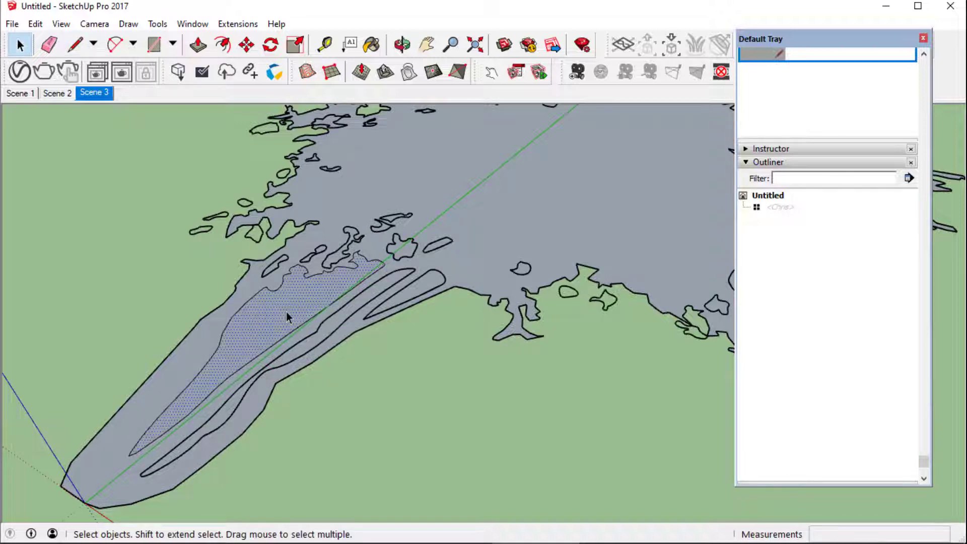
{"action": "left_click", "coordinate": [287, 318]}
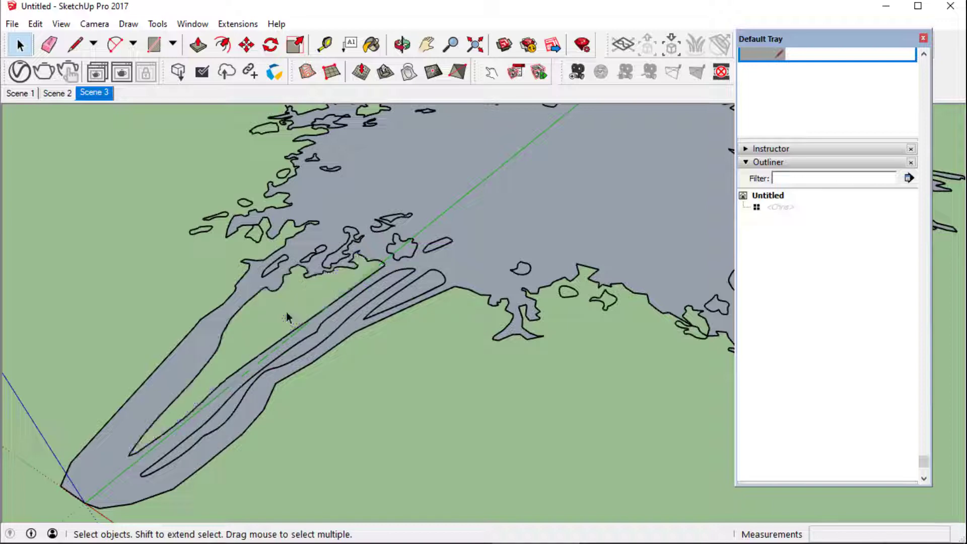
{"action": "left_click", "coordinate": [327, 341]}
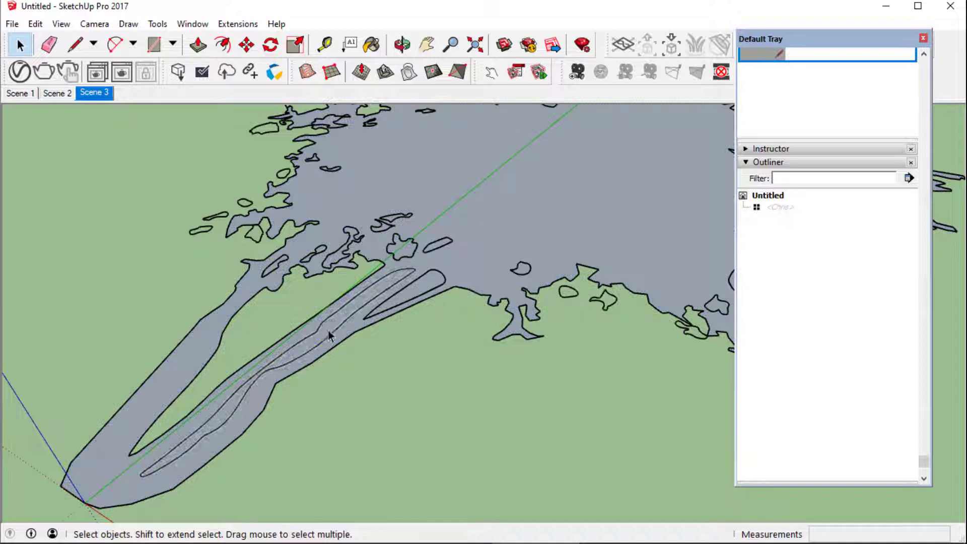
{"action": "left_click", "coordinate": [331, 337]}
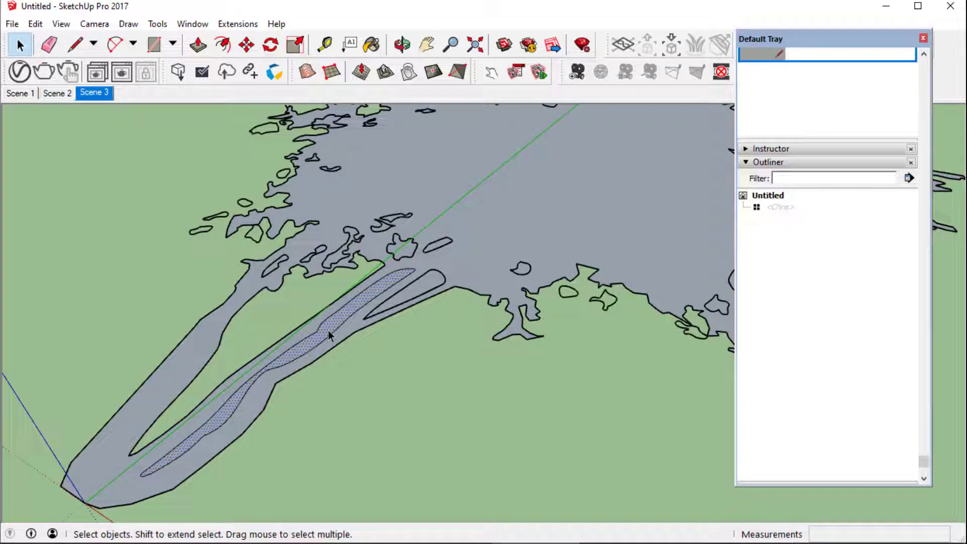
{"action": "left_click", "coordinate": [167, 92]}
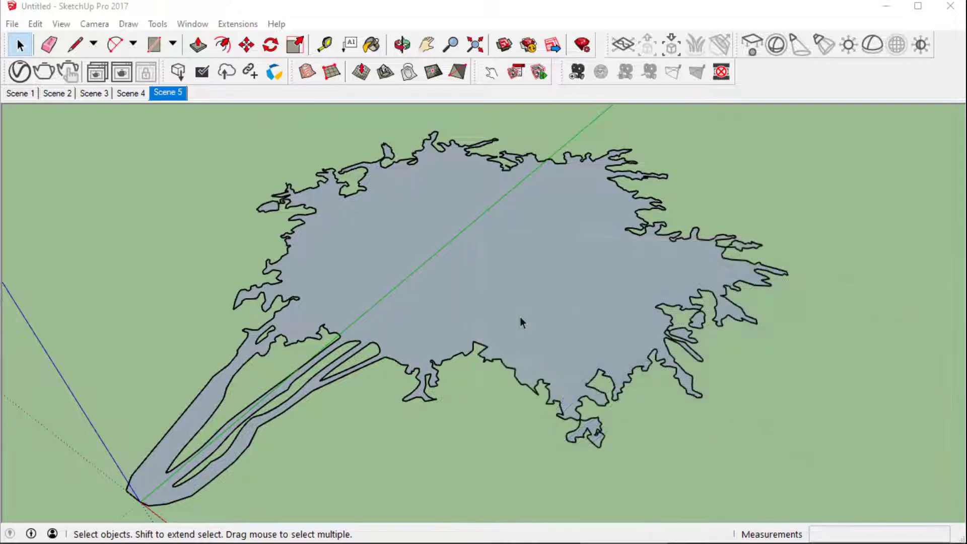
- In Scene 4, import the MrCutout tree-0100-small PNG as an image beside the tree outline
{"action": "left_click", "coordinate": [520, 323]}
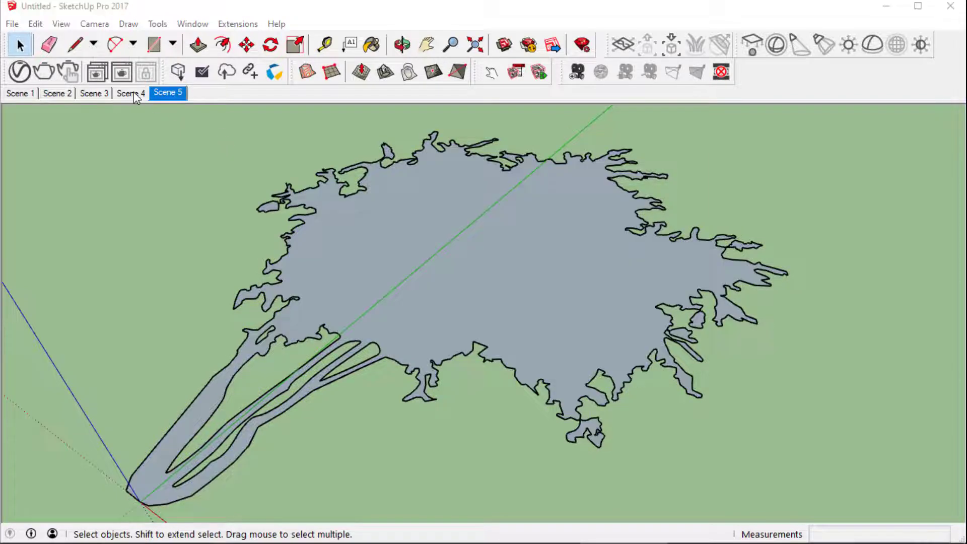
{"action": "left_click", "coordinate": [131, 93]}
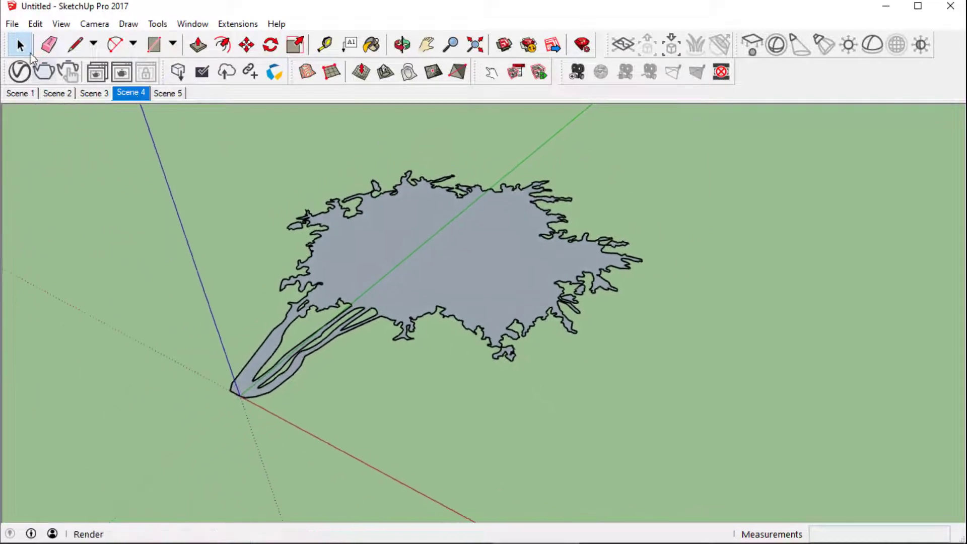
{"action": "left_click", "coordinate": [11, 23]}
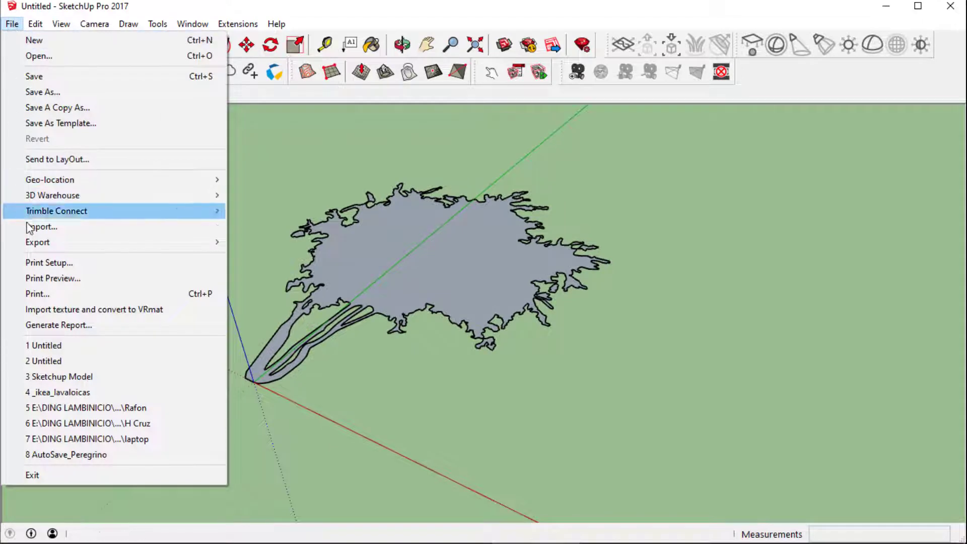
{"action": "left_click", "coordinate": [42, 227]}
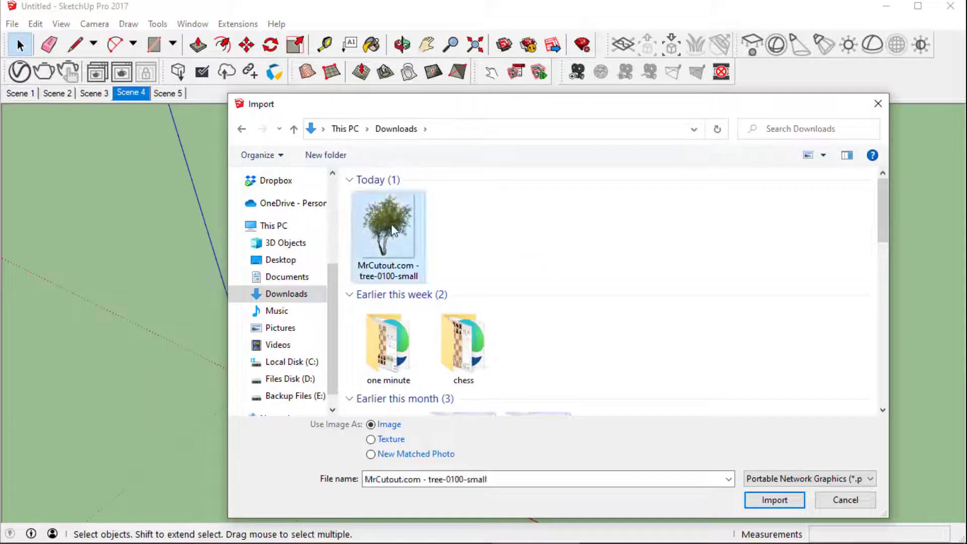
{"action": "left_click", "coordinate": [774, 500]}
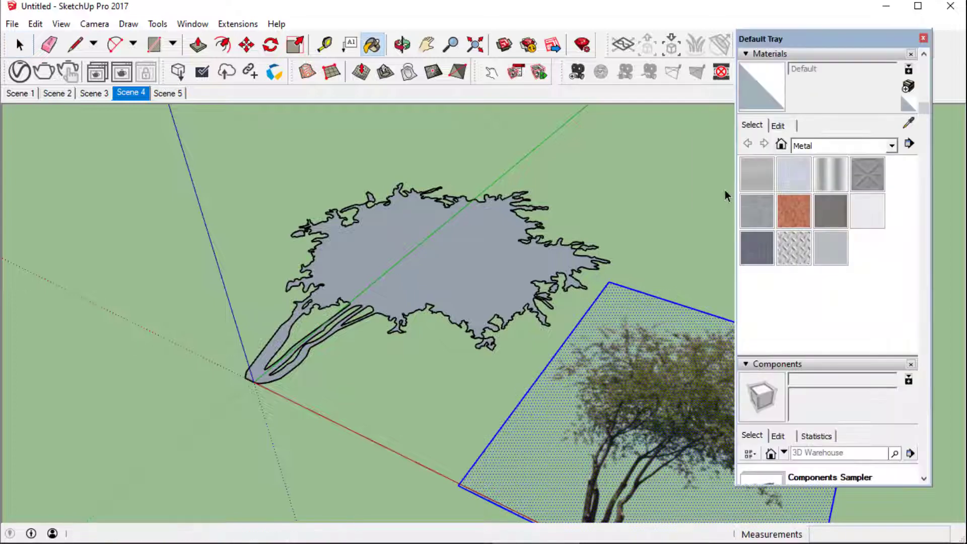
- Paint the tree outline face with the MrCutout tree image material and delete the leftover image
{"action": "right_click", "coordinate": [867, 172]}
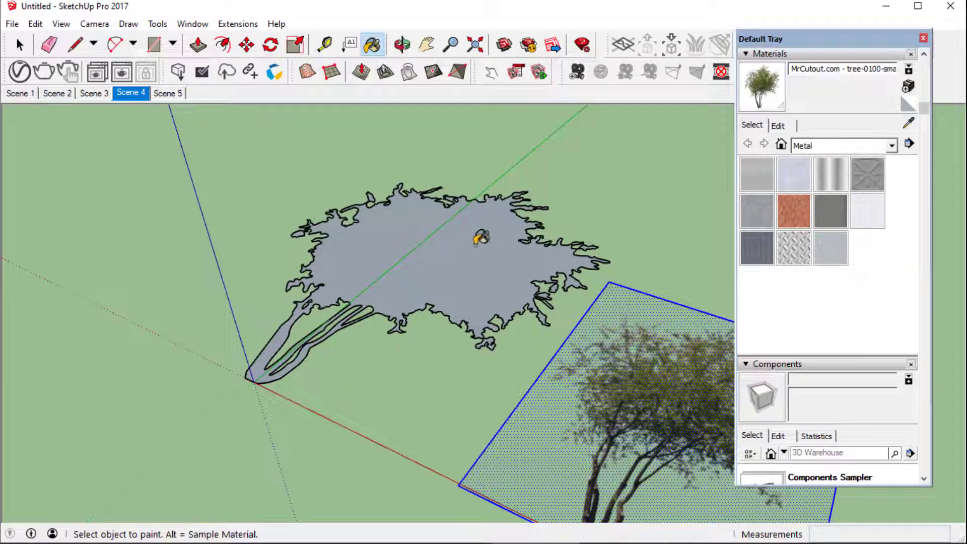
{"action": "mouse_move", "coordinate": [444, 238]}
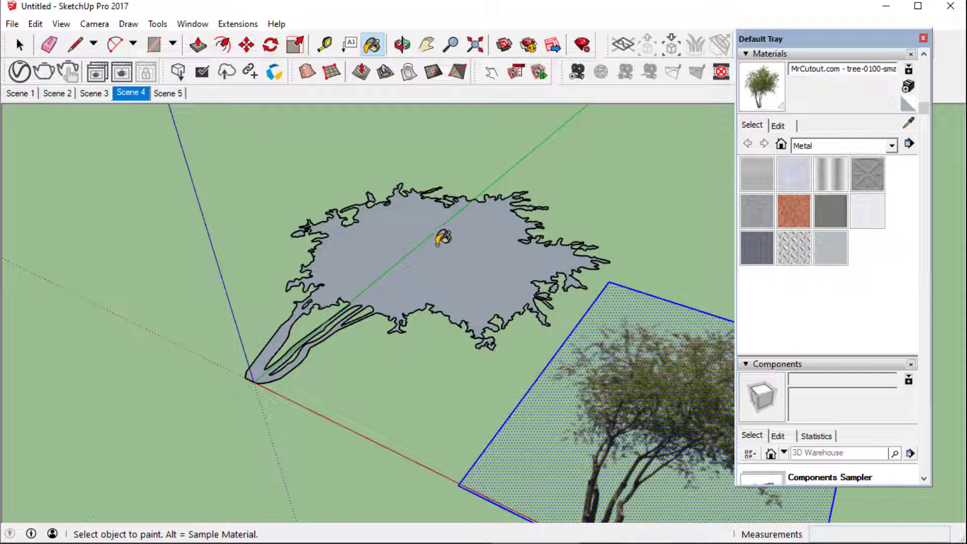
{"action": "left_click", "coordinate": [444, 240]}
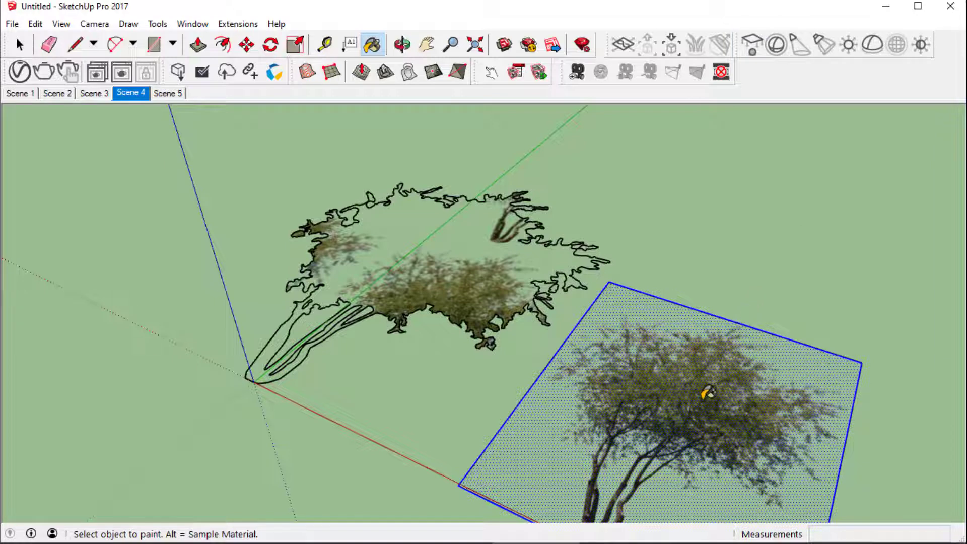
{"action": "left_click", "coordinate": [19, 45]}
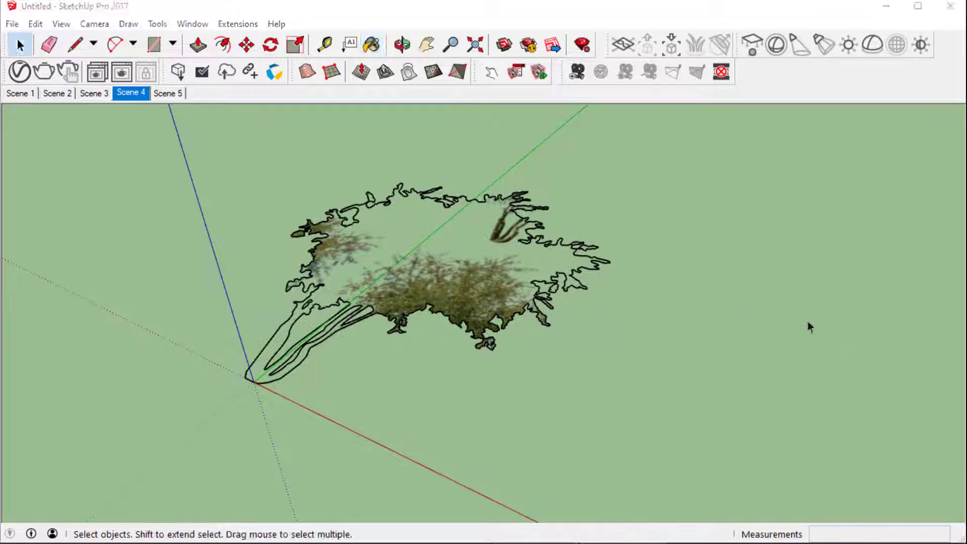
- Switch the camera to parallel projection and look straight down from the Top view
{"action": "left_click", "coordinate": [93, 24]}
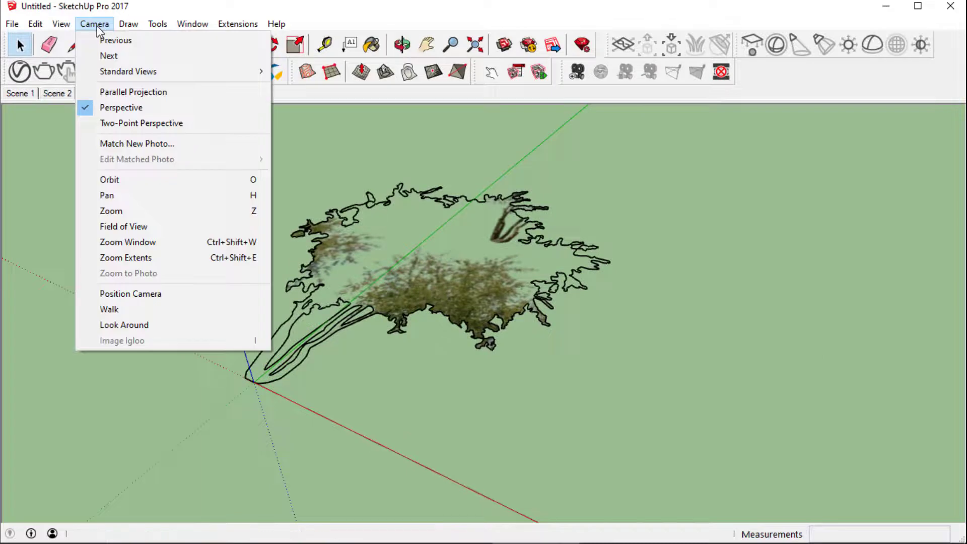
{"action": "mouse_move", "coordinate": [133, 92]}
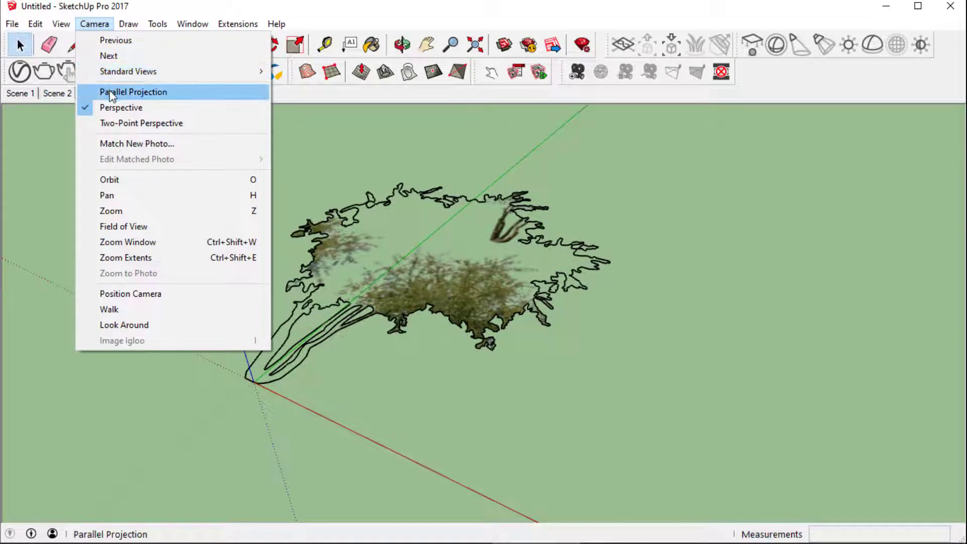
{"action": "left_click", "coordinate": [133, 91]}
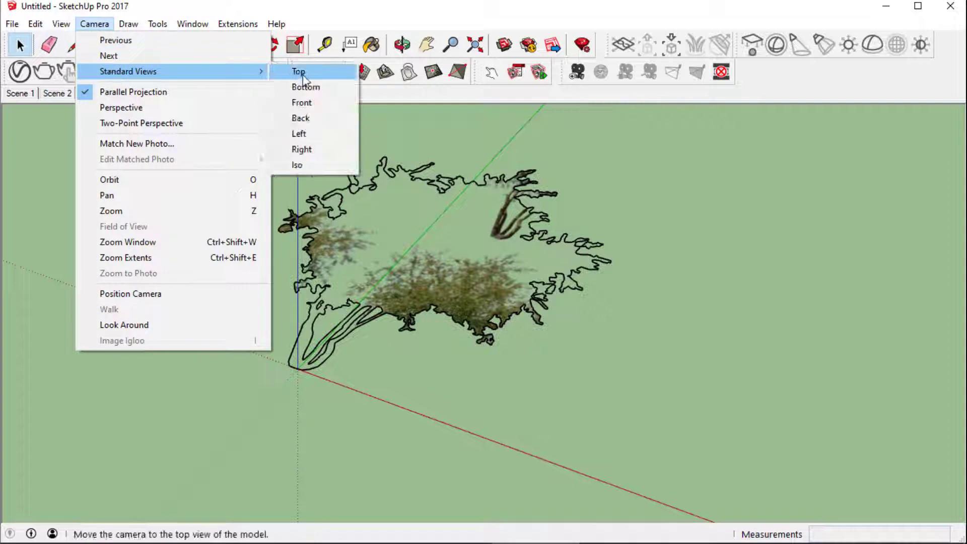
{"action": "left_click", "coordinate": [299, 72]}
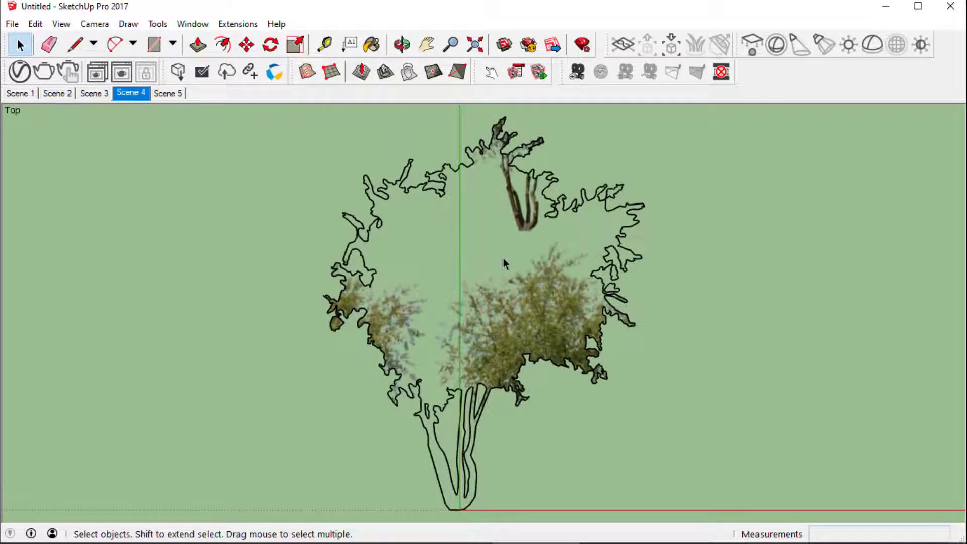
- Reposition and scale the tree texture with Texture > Position so trunk and canopy fit the outline
{"action": "right_click", "coordinate": [505, 262]}
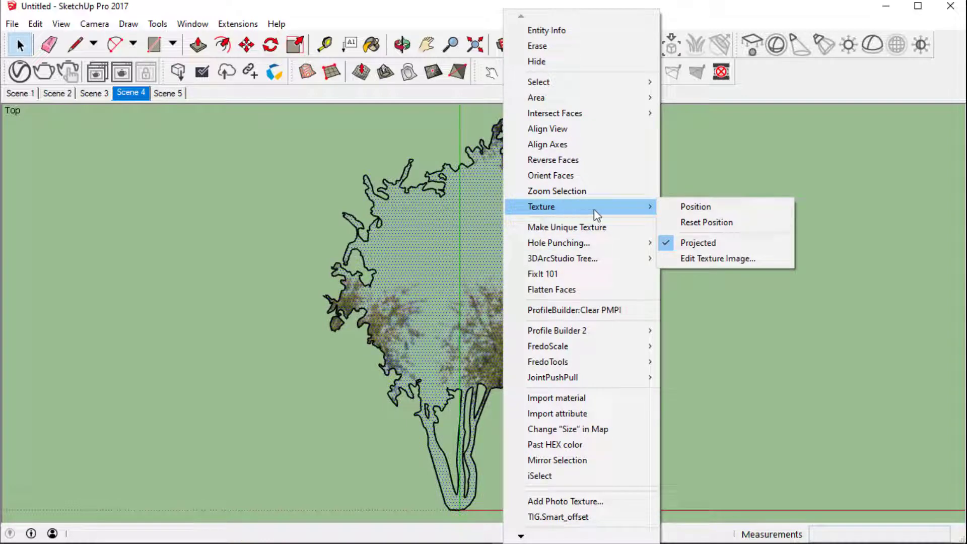
{"action": "mouse_move", "coordinate": [695, 206]}
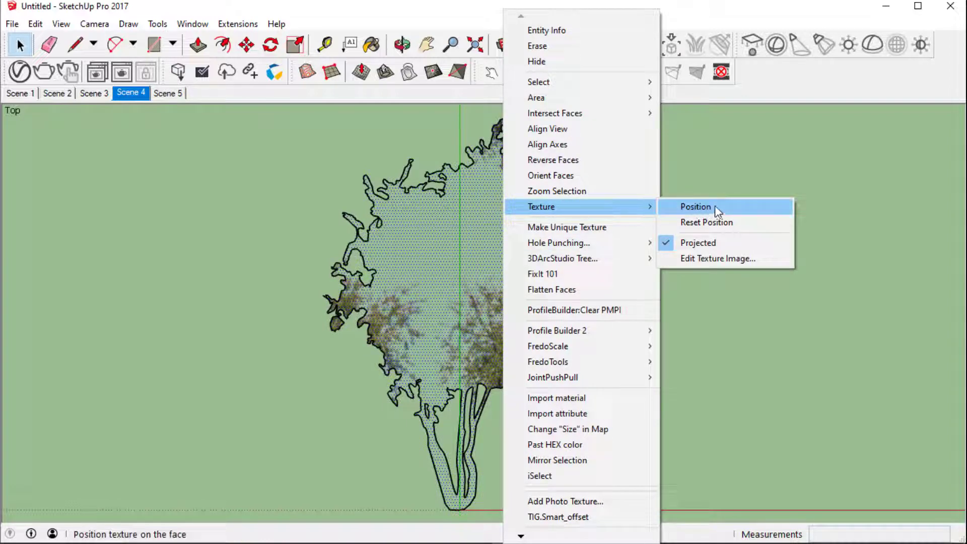
{"action": "left_click", "coordinate": [695, 206]}
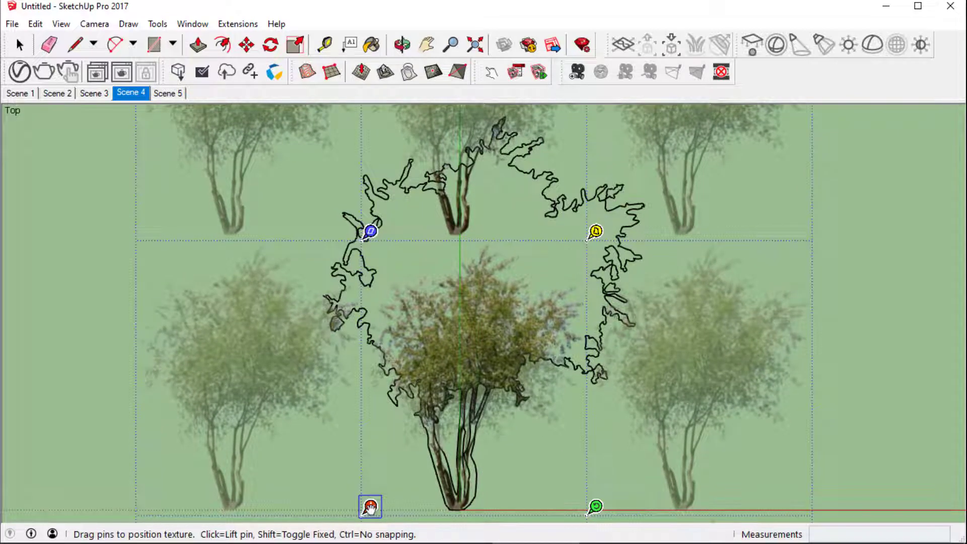
{"action": "mouse_move", "coordinate": [595, 506]}
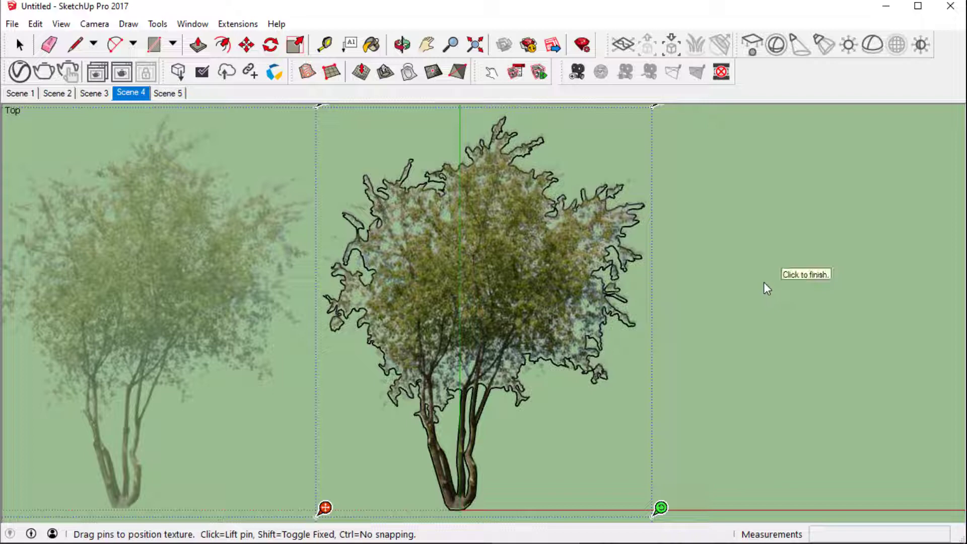
{"action": "left_click", "coordinate": [768, 288]}
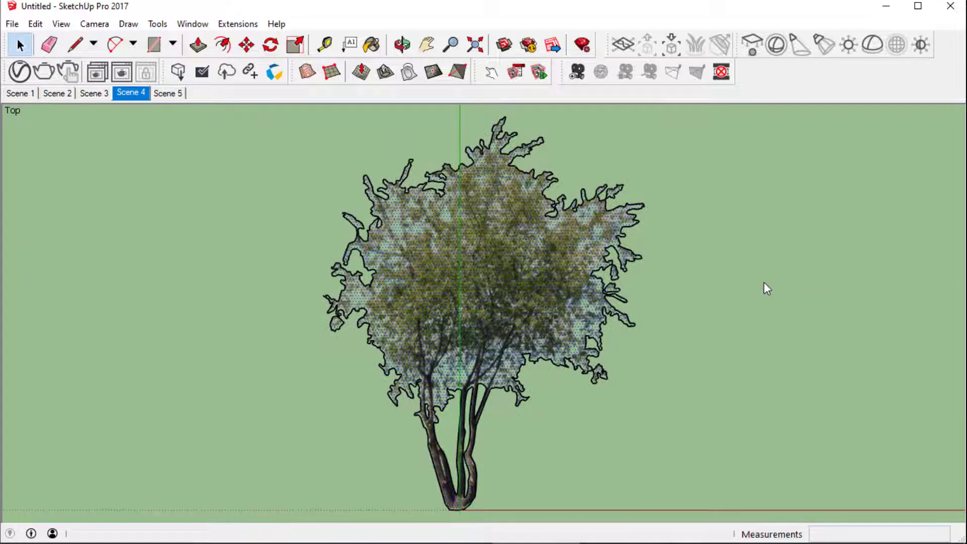
- Hide the selected blue outline edges via Edit > Hide, leaving only the textured tree
{"action": "left_click", "coordinate": [493, 280]}
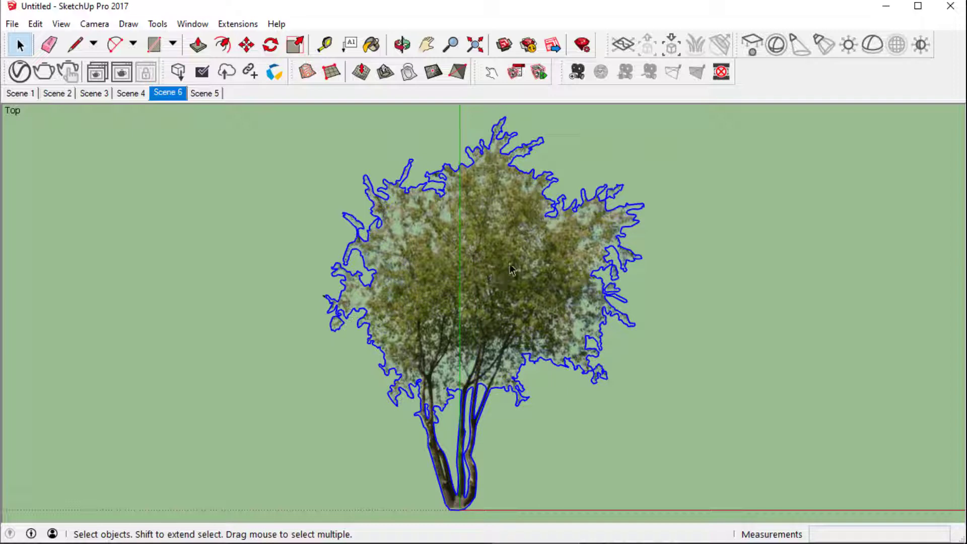
{"action": "left_click", "coordinate": [34, 23]}
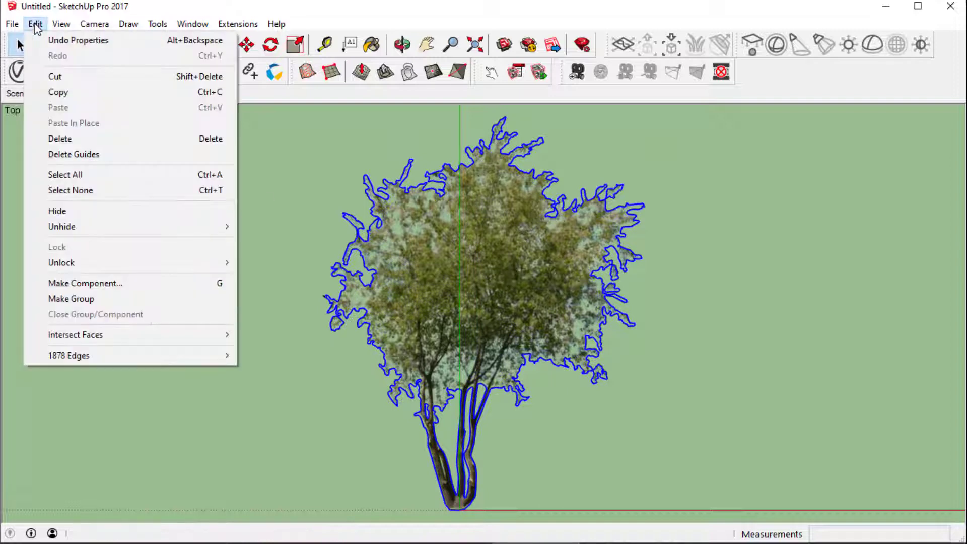
{"action": "mouse_move", "coordinate": [56, 210]}
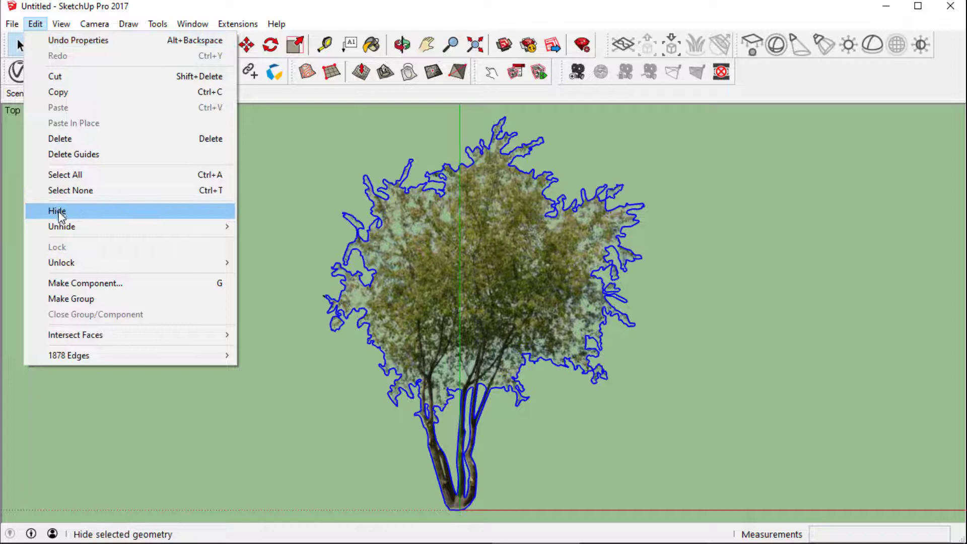
{"action": "left_click", "coordinate": [57, 210]}
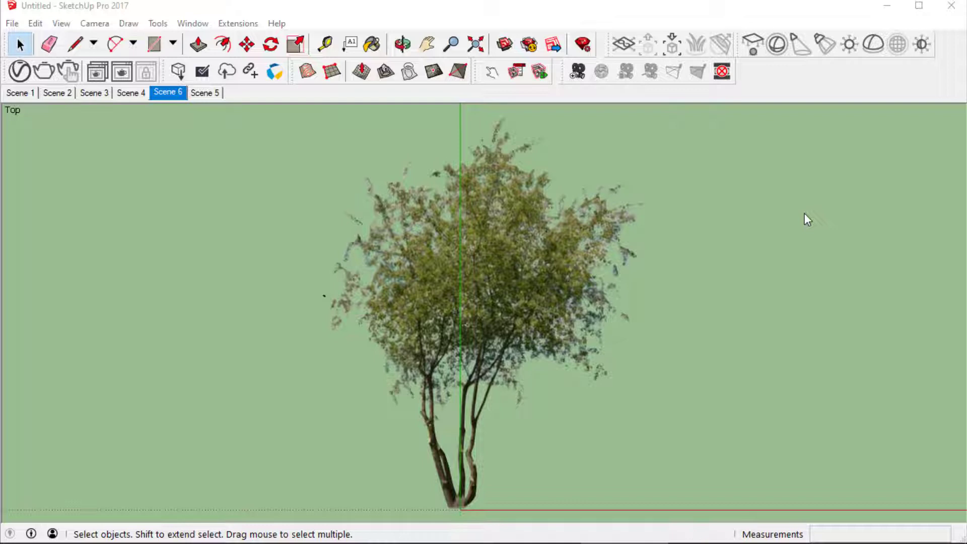
{"action": "mouse_move", "coordinate": [532, 277]}
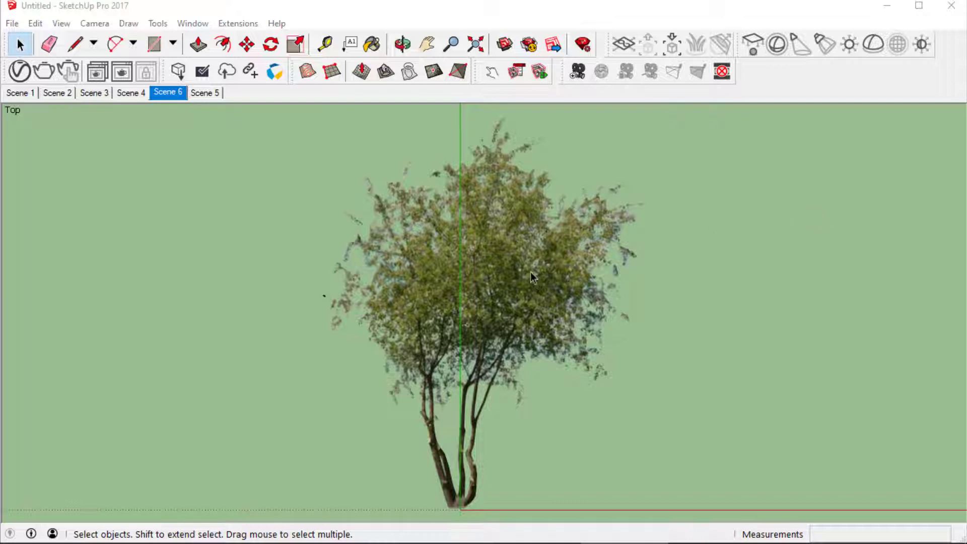
{"action": "mouse_move", "coordinate": [441, 217]}
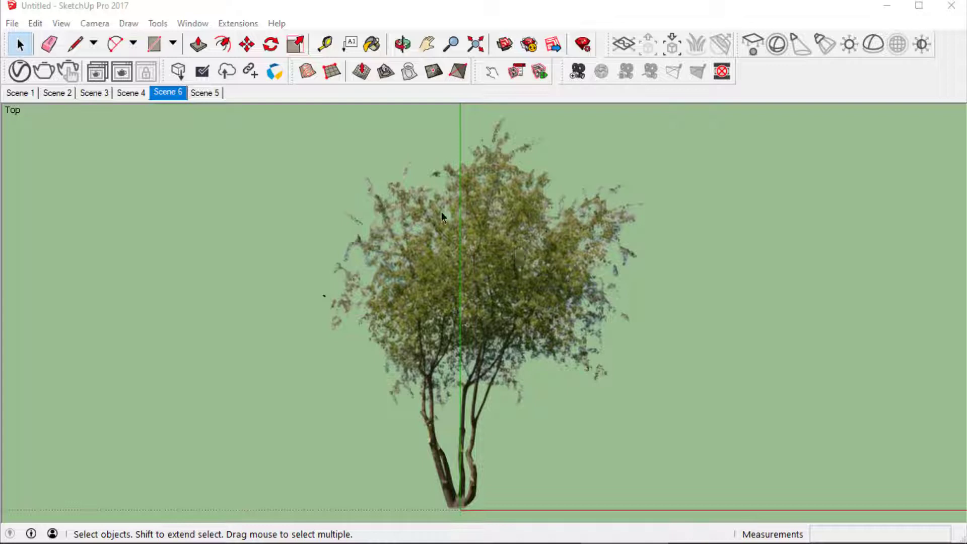
{"action": "mouse_move", "coordinate": [102, 95]}
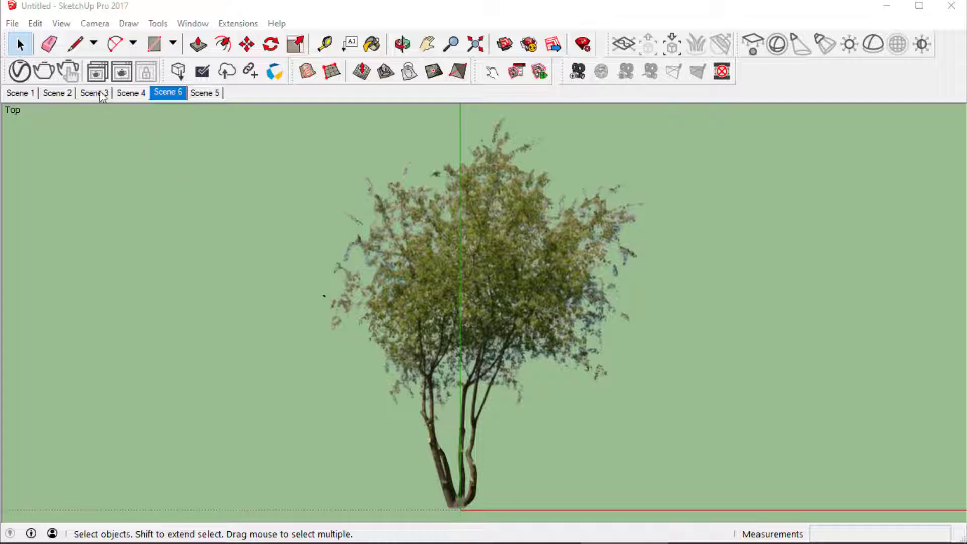
- Go to the Scene 3 view and unhide all to bring back the human figure
{"action": "left_click", "coordinate": [94, 93]}
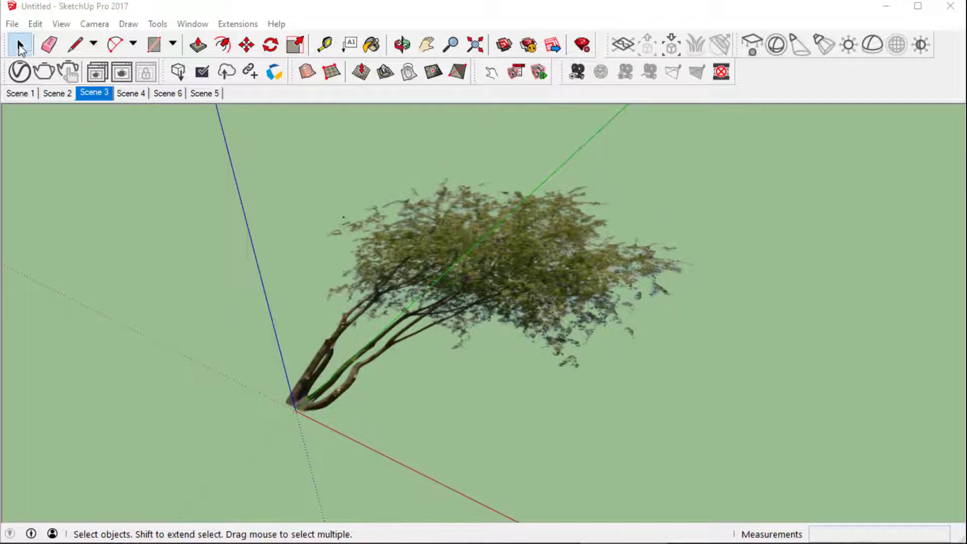
{"action": "left_click", "coordinate": [35, 23]}
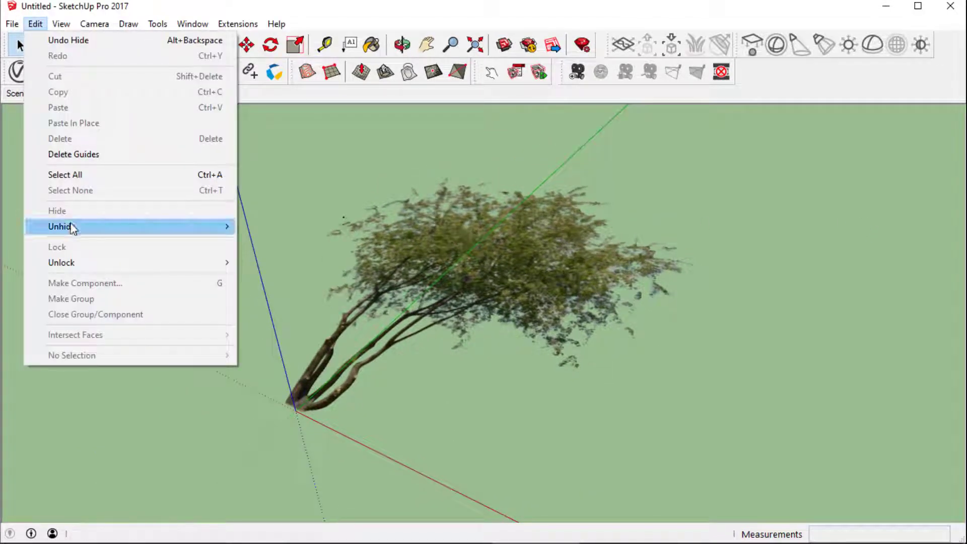
{"action": "left_click", "coordinate": [59, 227]}
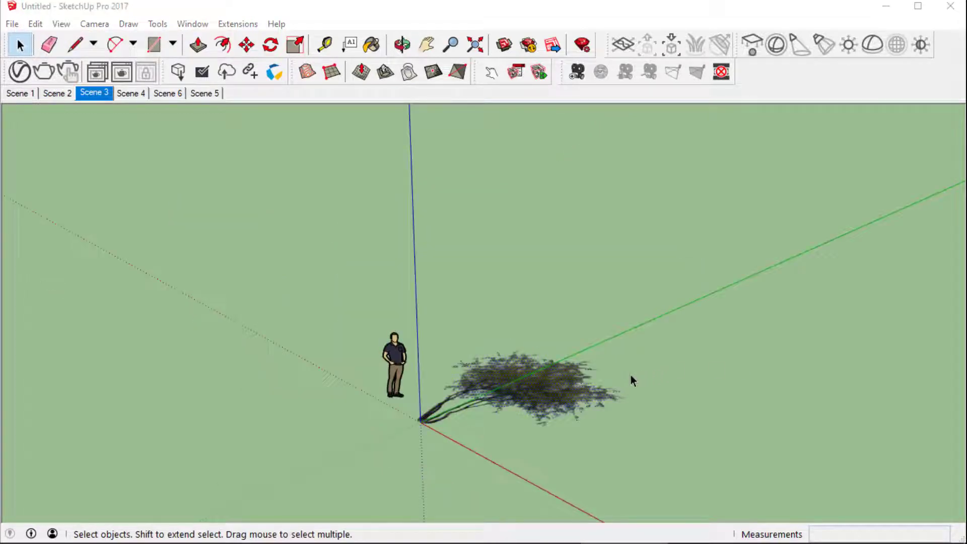
{"action": "mouse_move", "coordinate": [538, 393]}
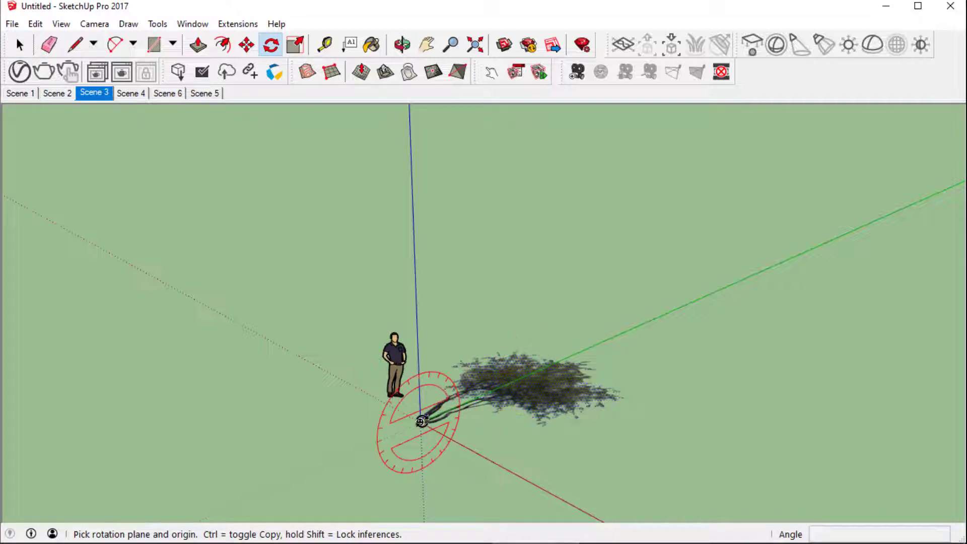
- Rotate the tree face 90° upright from its base and orbit to a front view beside the figure
{"action": "left_click", "coordinate": [420, 422]}
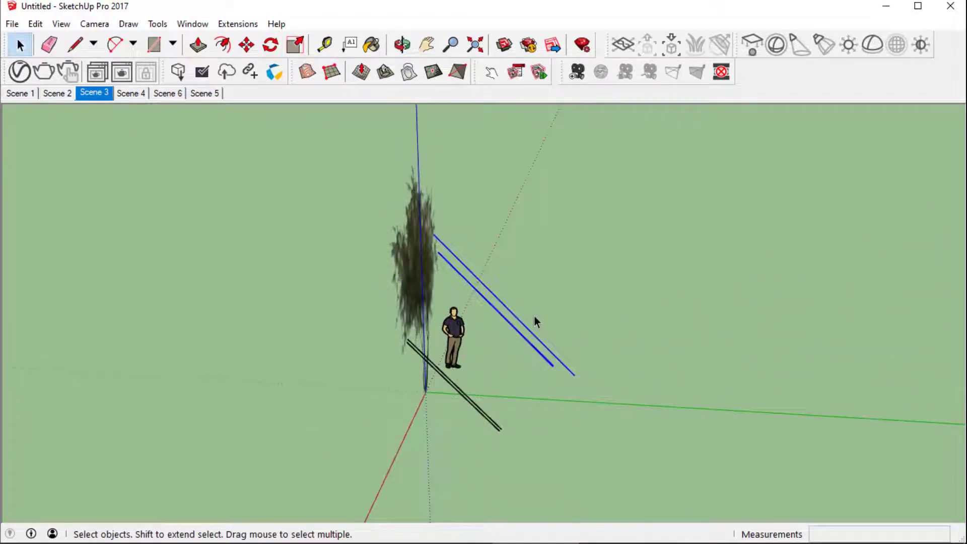
{"action": "left_click", "coordinate": [402, 44]}
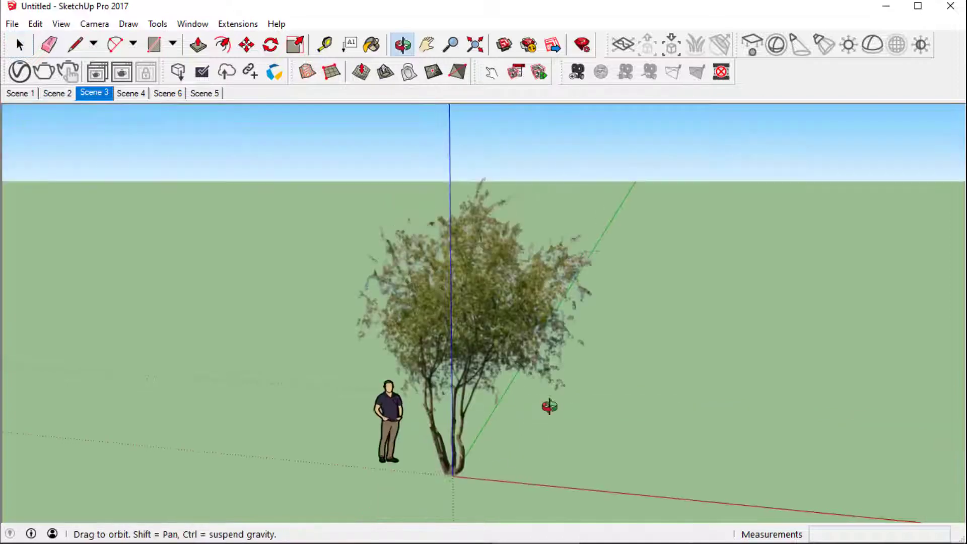
{"action": "left_click", "coordinate": [19, 45]}
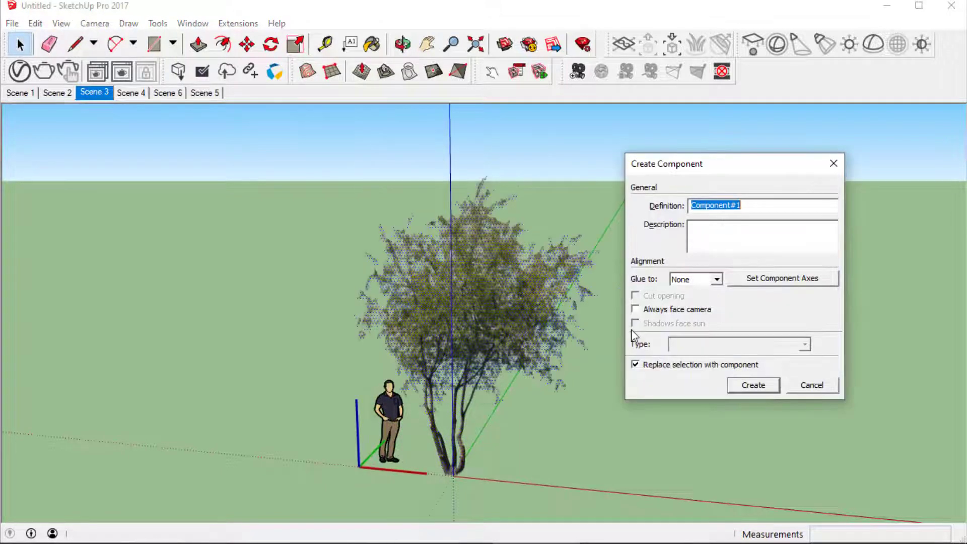
- Create component Tree_face_me with Always face camera on, Shadows face sun off, axes at the trunk base
{"action": "type", "text": "t"}
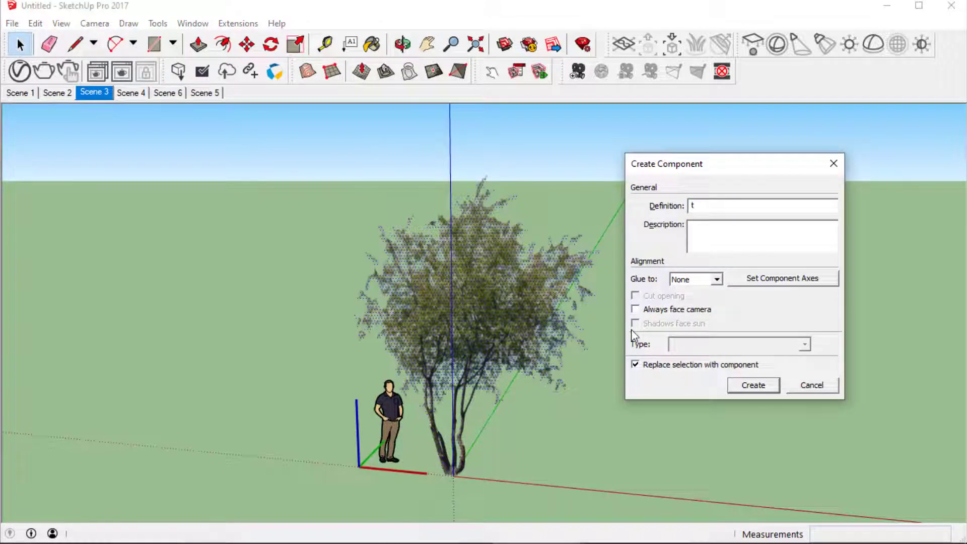
{"action": "type", "text": "Tree_fa"}
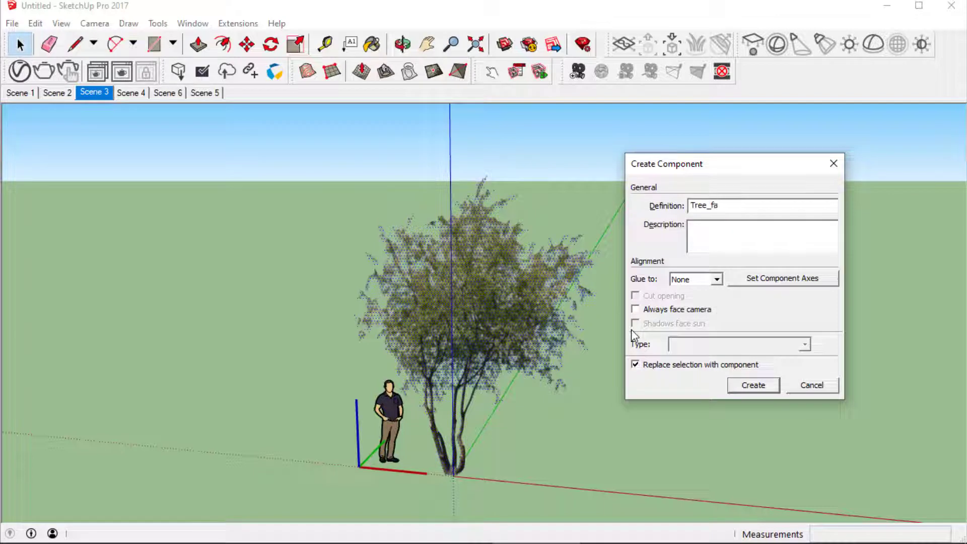
{"action": "type", "text": "ce_me"}
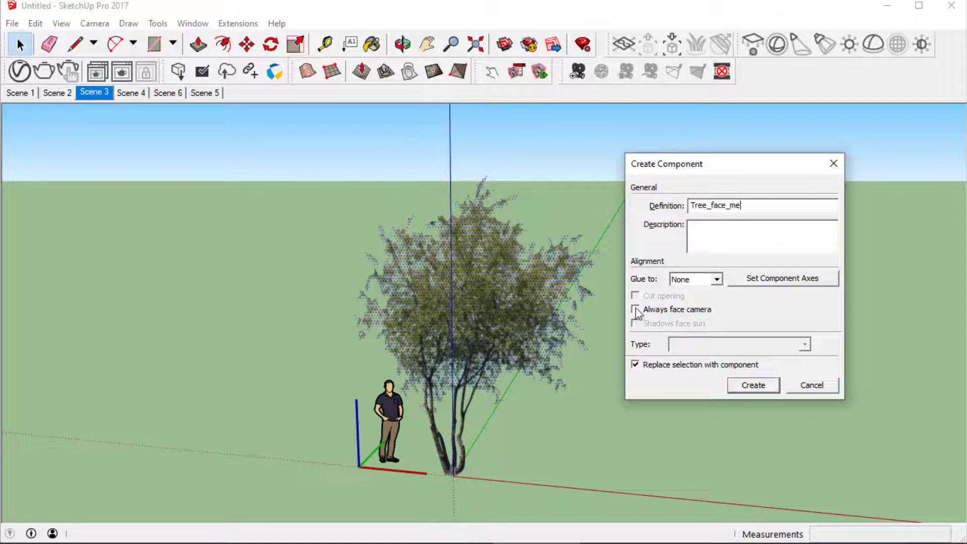
{"action": "left_click", "coordinate": [636, 309]}
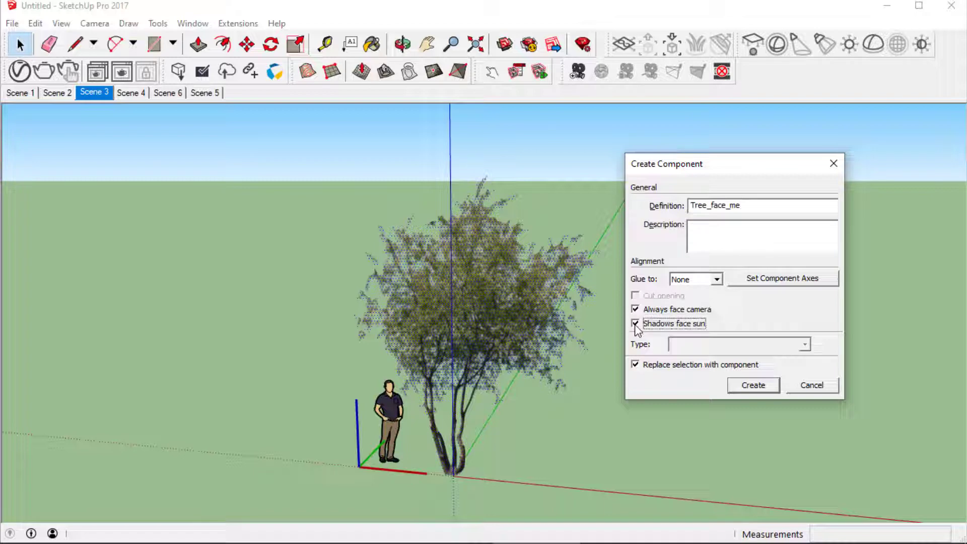
{"action": "left_click", "coordinate": [636, 323]}
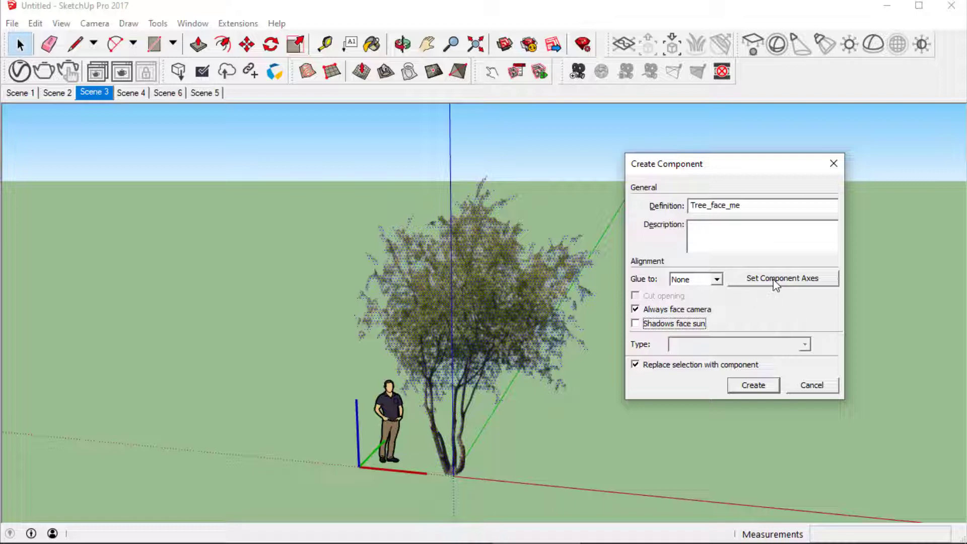
{"action": "left_click", "coordinate": [782, 279]}
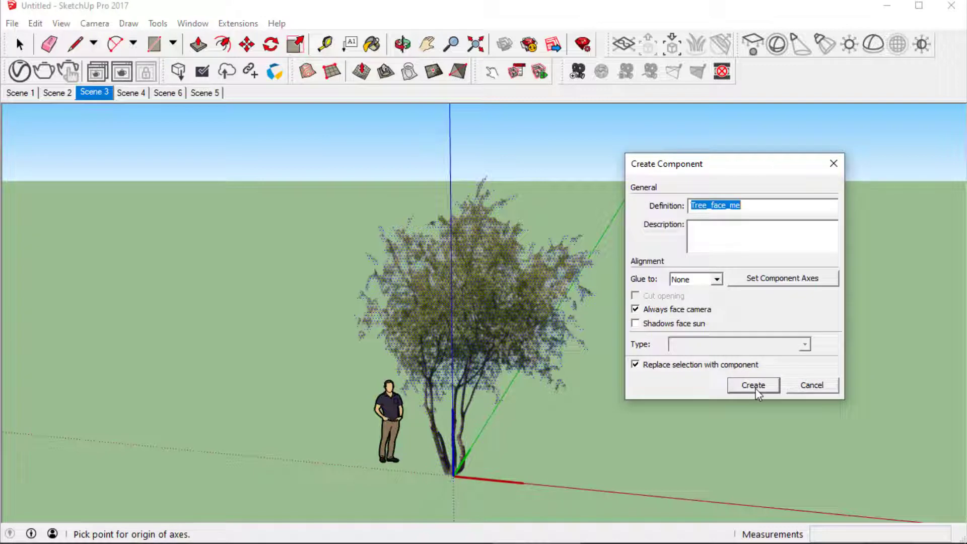
{"action": "left_click", "coordinate": [752, 385]}
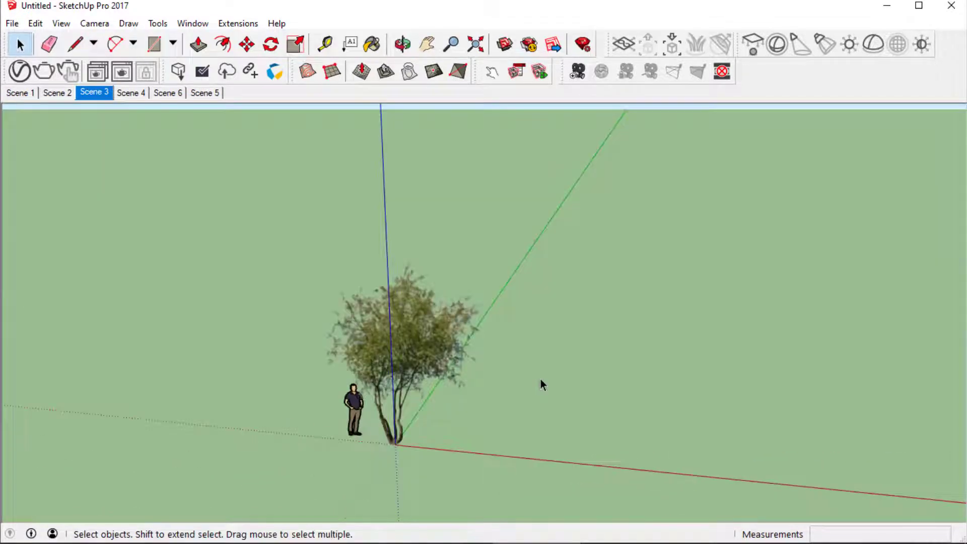
- Draw a ground rectangle under the tree and figure and reverse its faces so the front faces up
{"action": "left_click", "coordinate": [153, 44]}
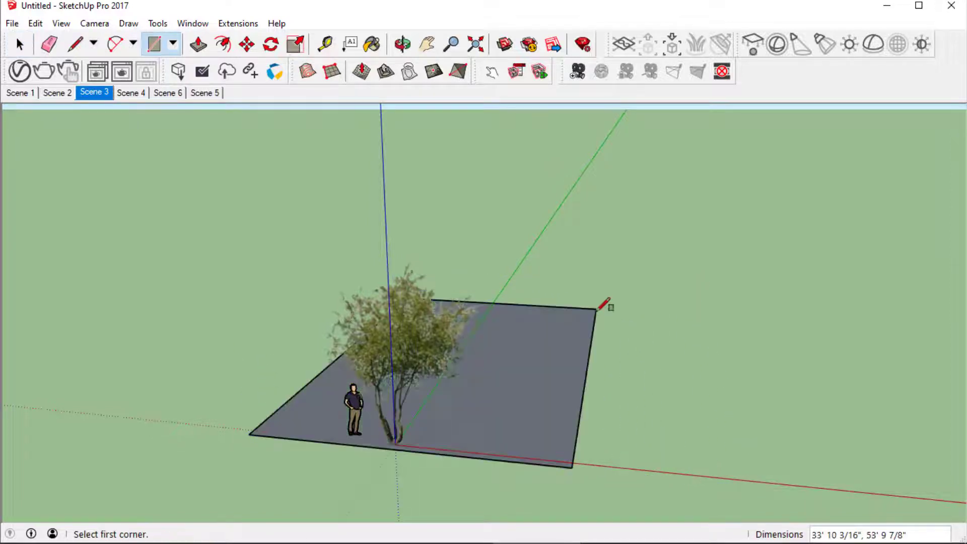
{"action": "right_click", "coordinate": [432, 383]}
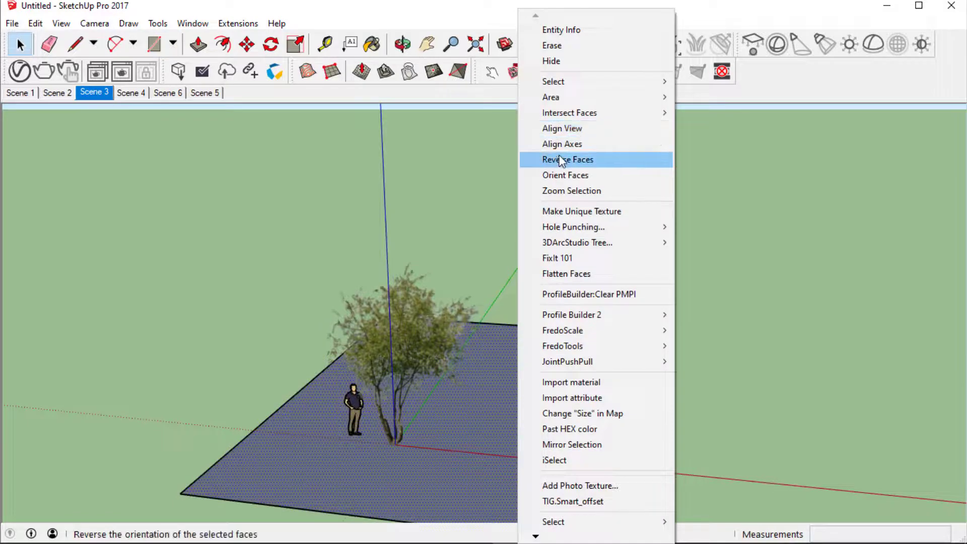
{"action": "left_click", "coordinate": [568, 159]}
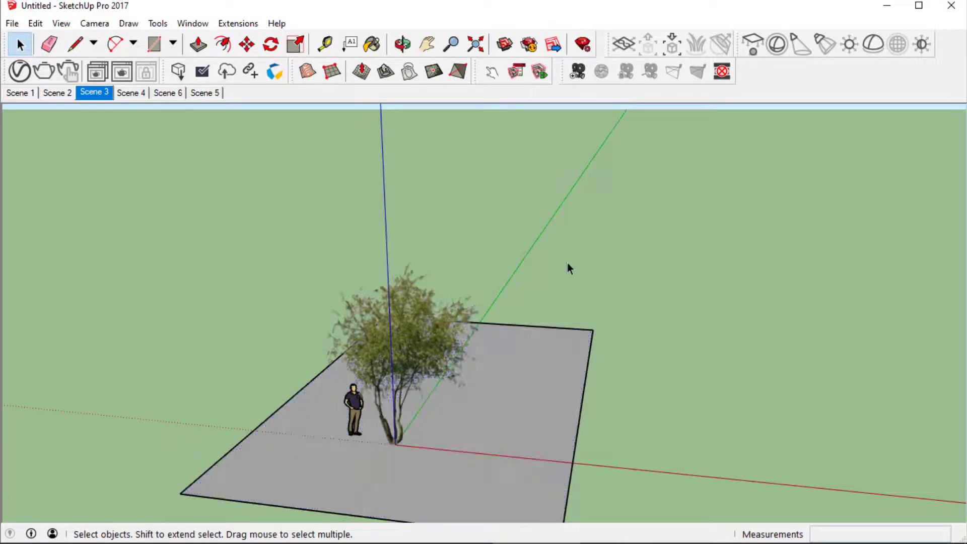
- Show the Default Tray with the materials and components panels
{"action": "left_click", "coordinate": [191, 23]}
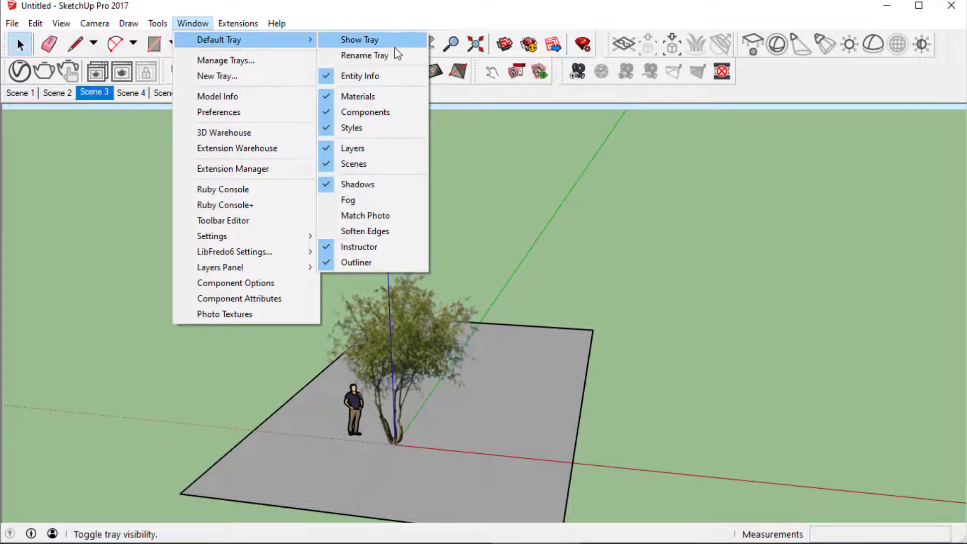
{"action": "left_click", "coordinate": [361, 39]}
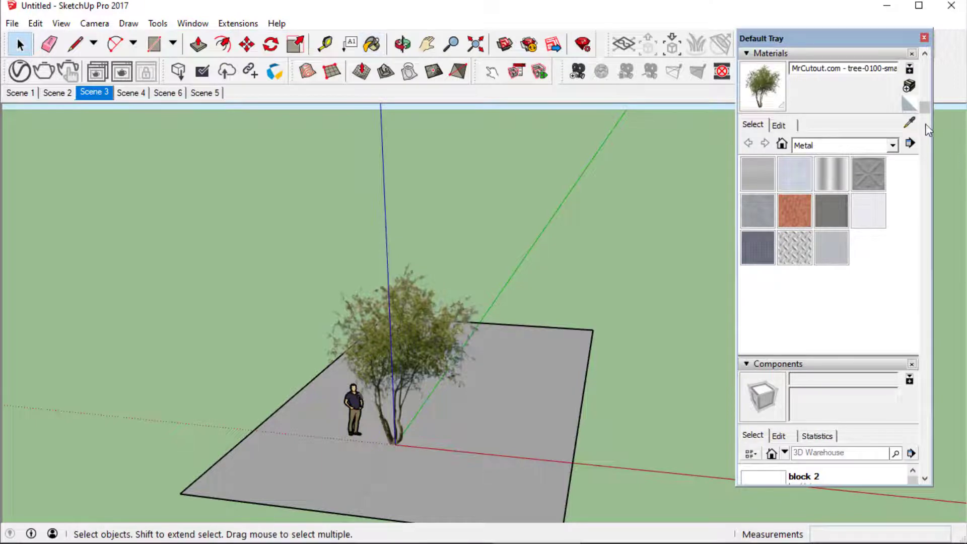